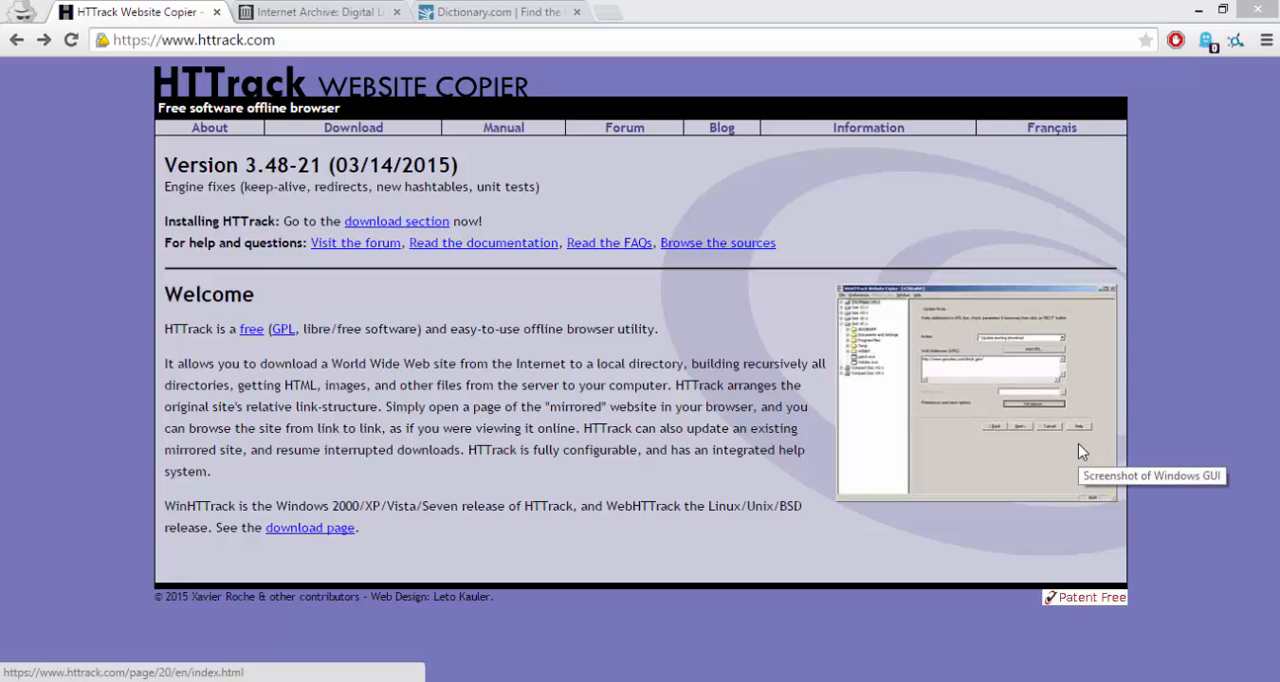
mouse_move(1094, 444)
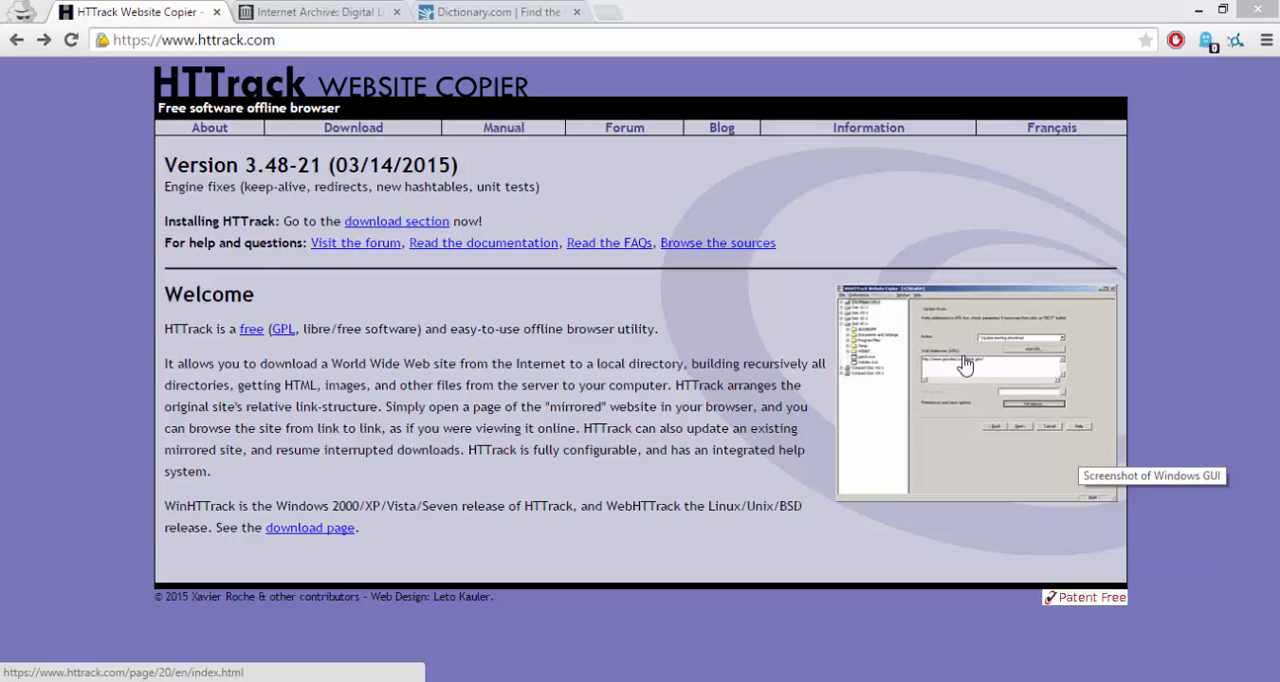
mouse_move(964, 368)
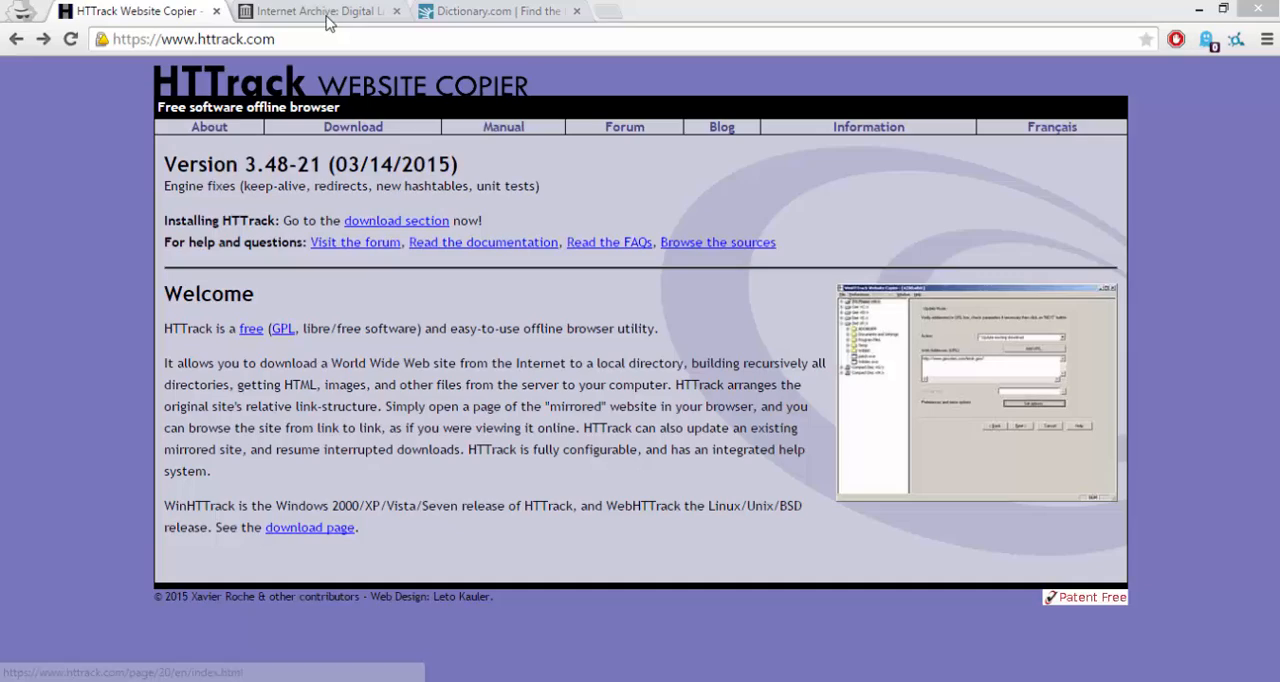
Switch Chrome to the Internet Archive homepage with its Wayback Machine search.
click(320, 14)
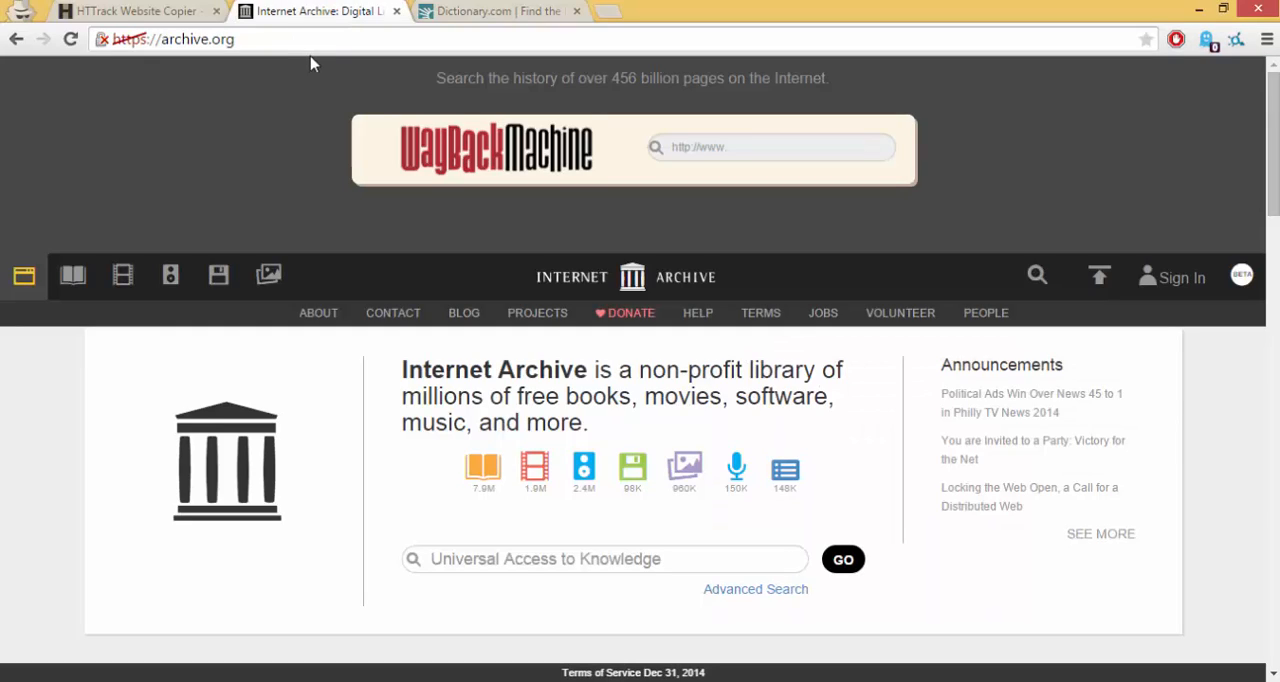
mouse_move(578, 316)
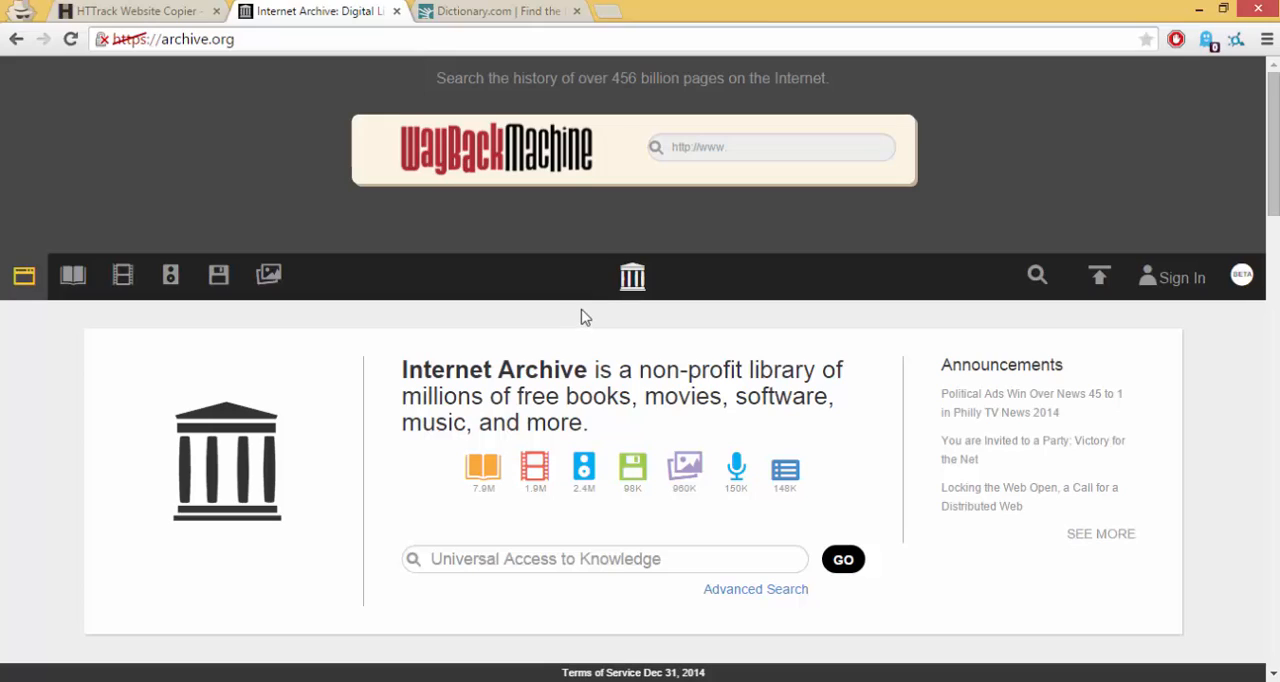
mouse_move(628, 332)
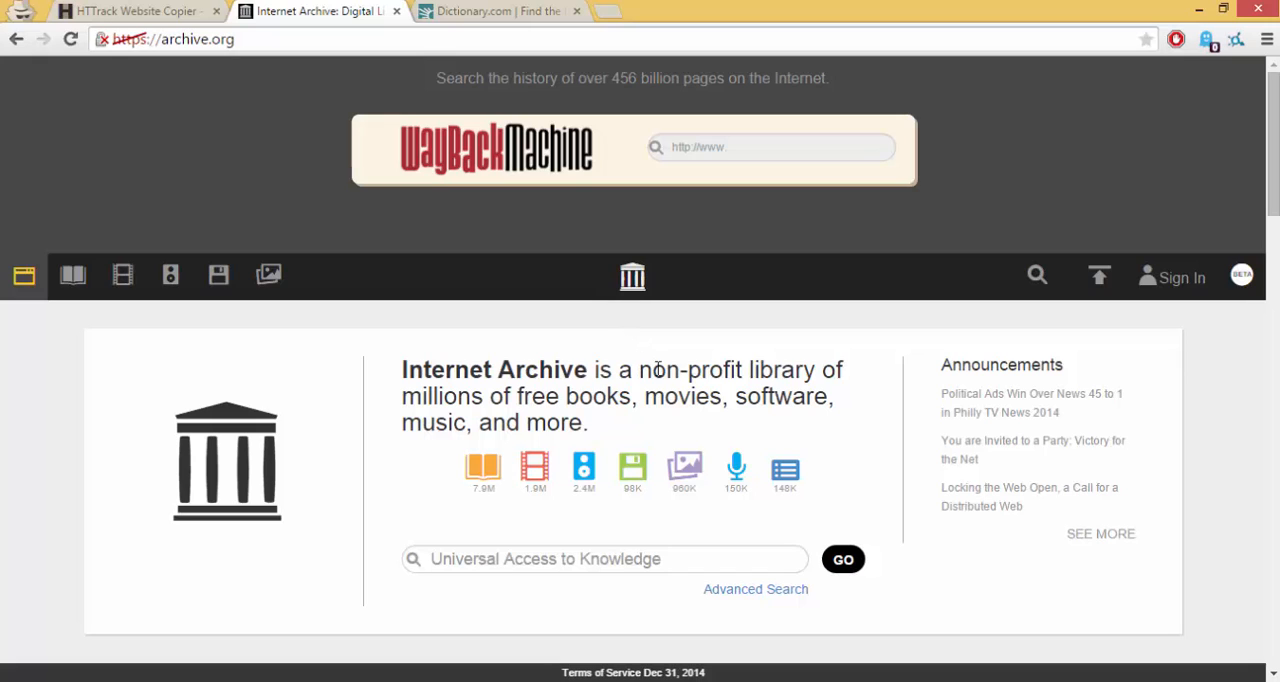
Return to the HTTrack Website Copier site and head to its Download page.
click(140, 12)
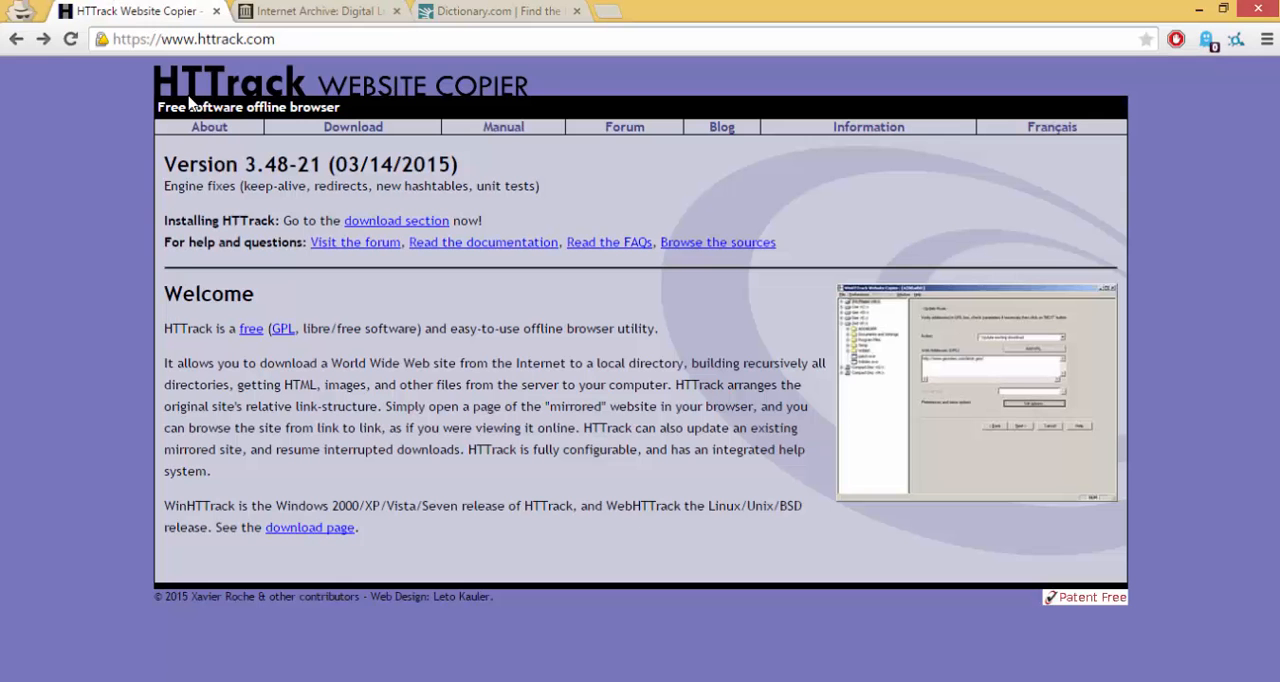
mouse_move(352, 126)
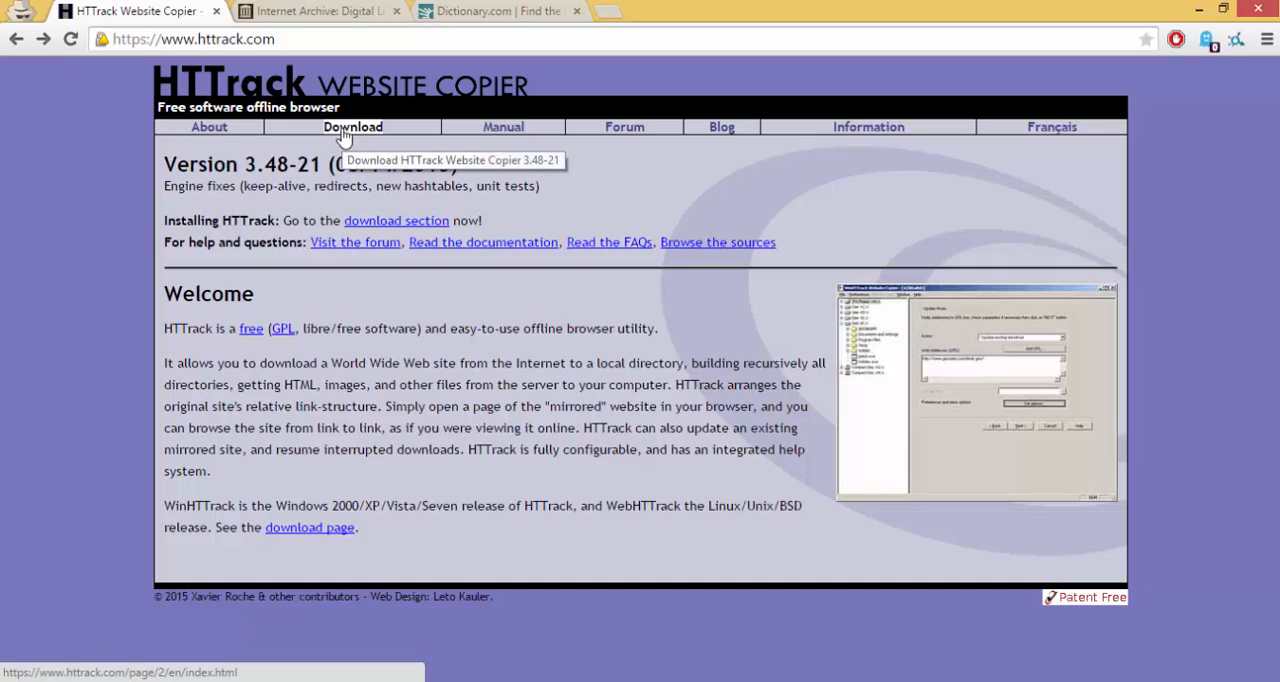
click(352, 126)
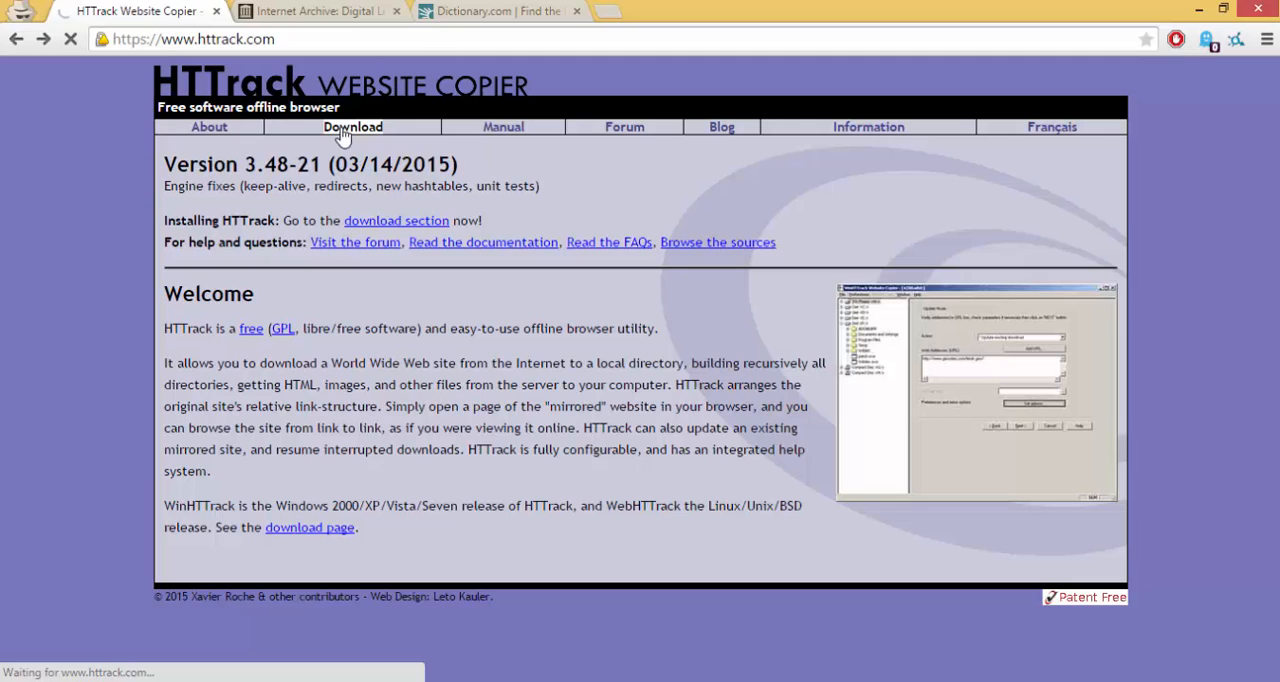
Review the HTTrack 3.48-21 download table, then launch WinHTTrack Website Copier from the desktop shortcut.
click(352, 126)
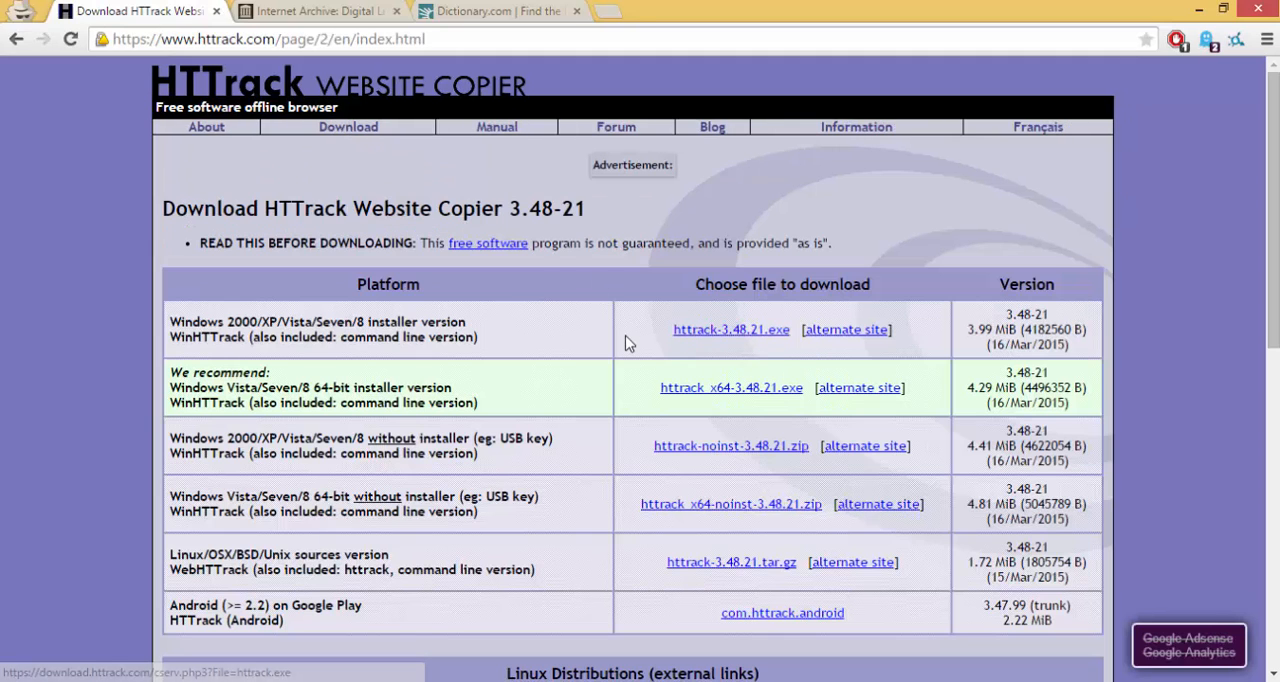
mouse_move(754, 336)
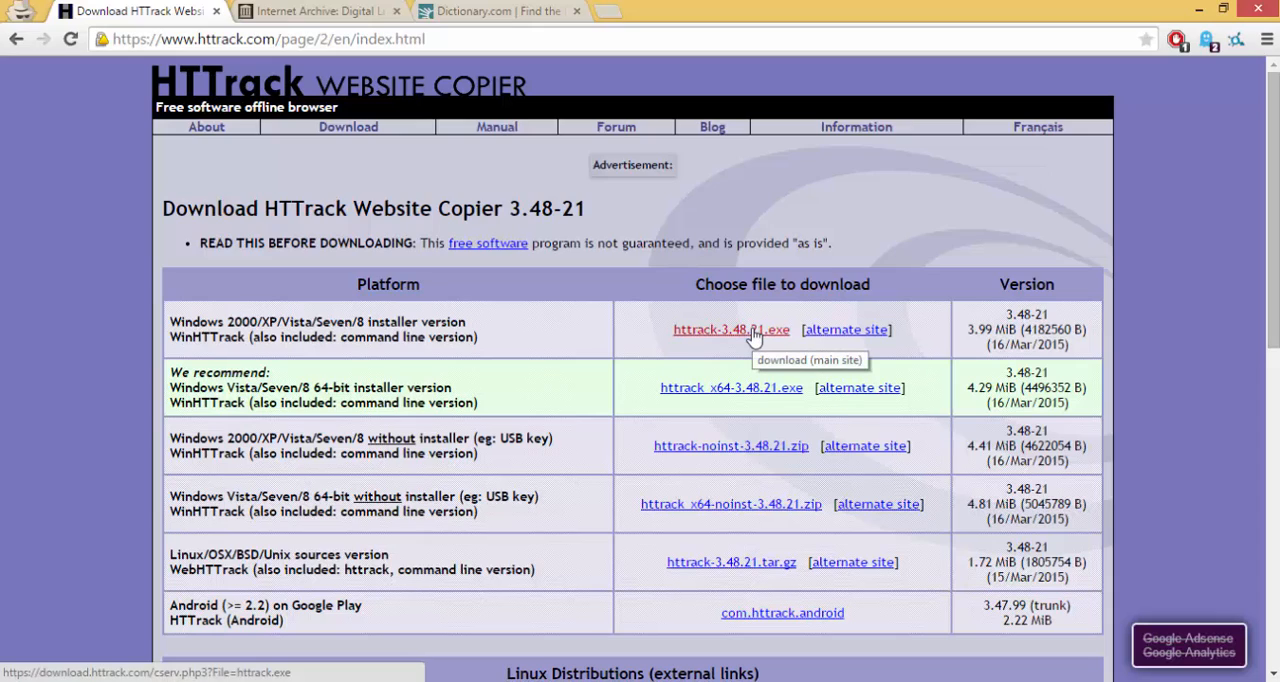
mouse_move(760, 572)
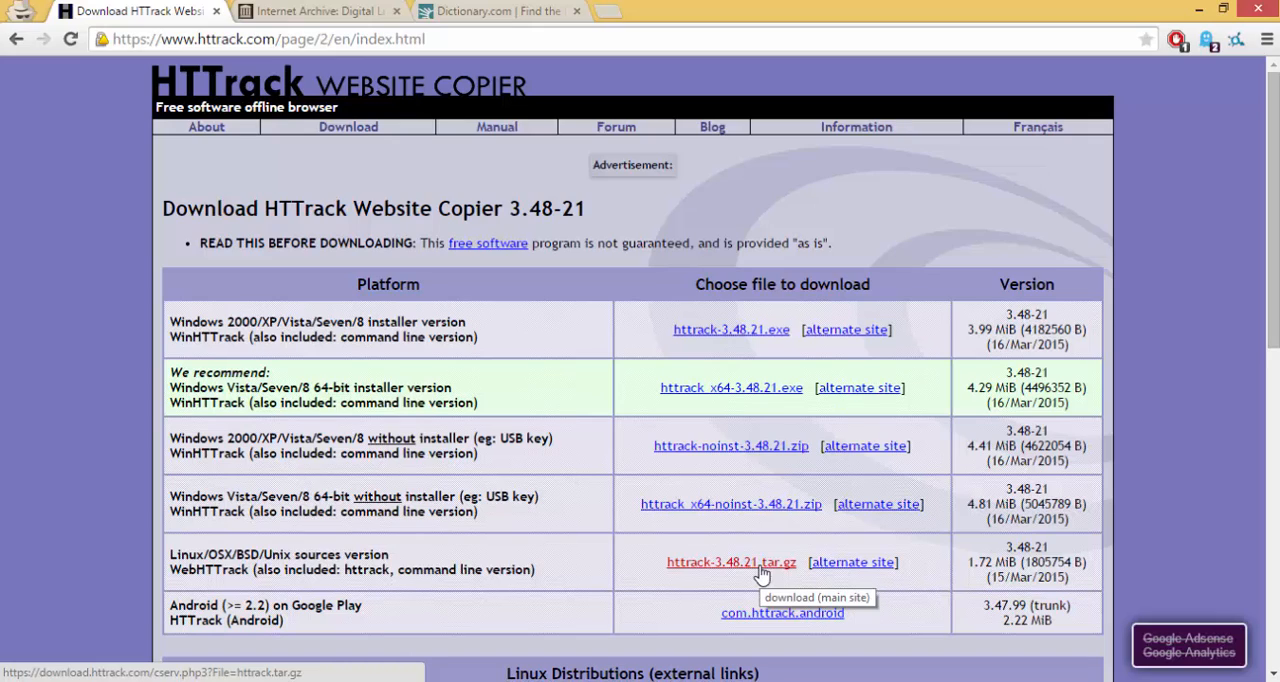
mouse_move(772, 624)
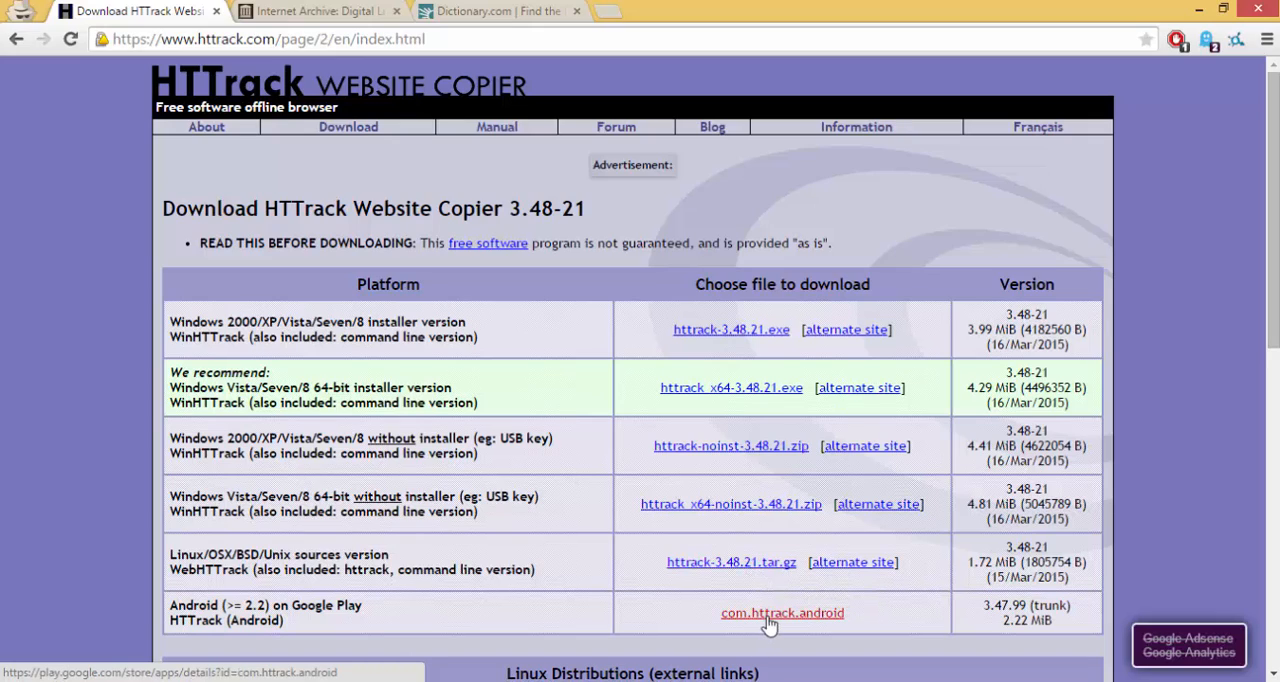
mouse_move(746, 340)
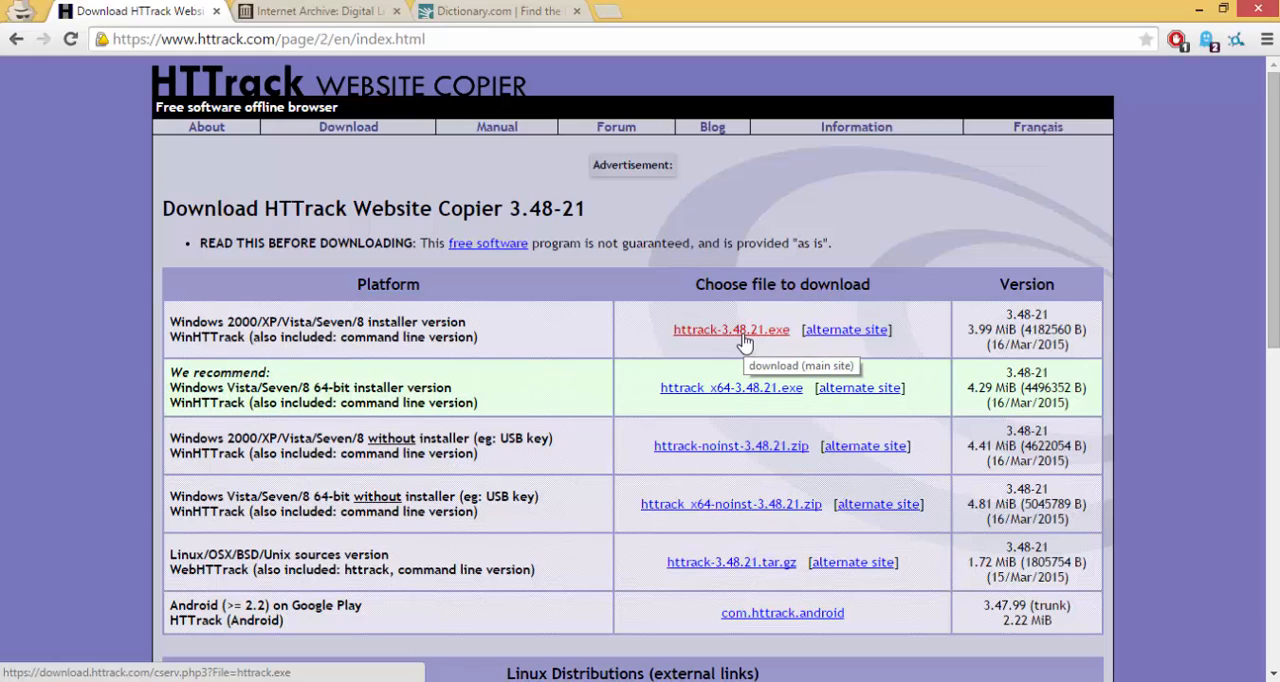
mouse_move(1194, 14)
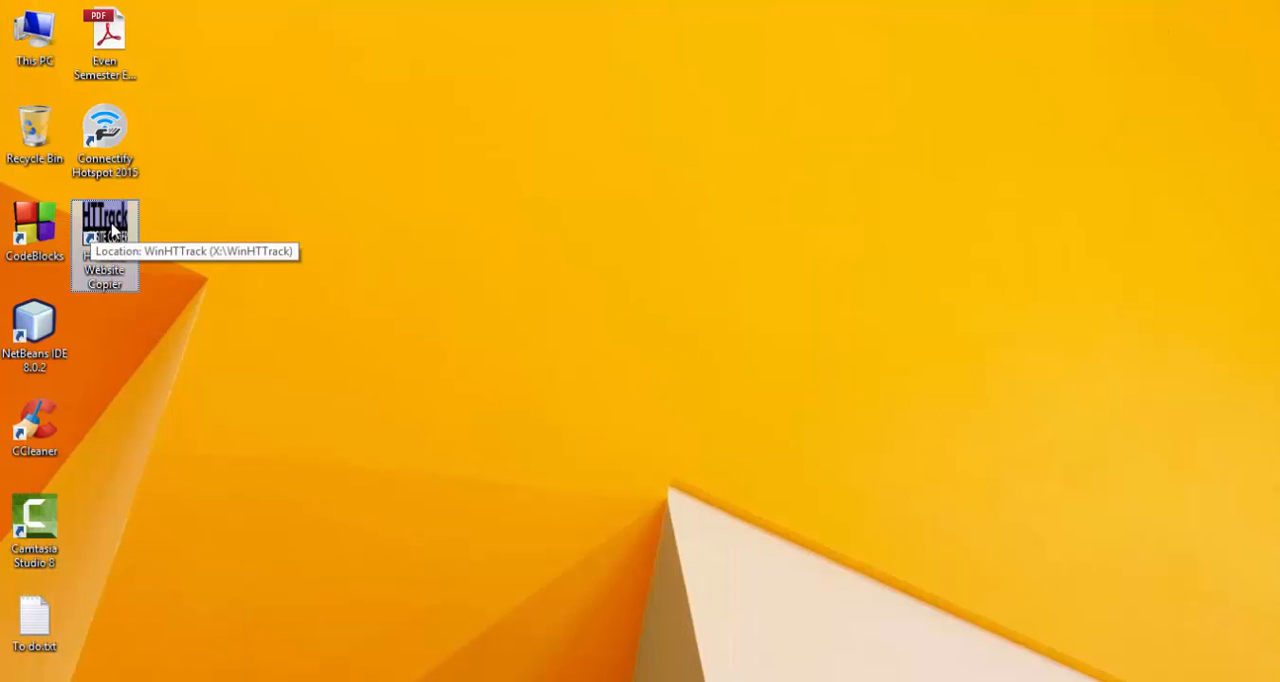
double_click(104, 228)
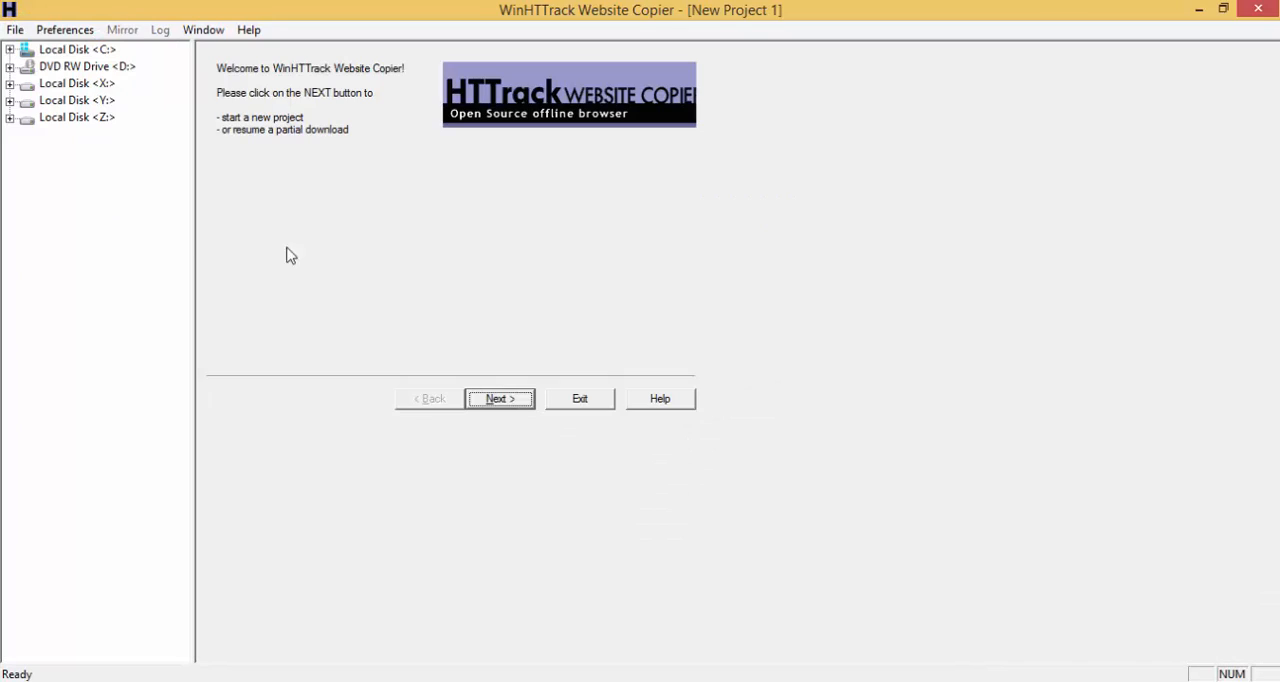
mouse_move(392, 228)
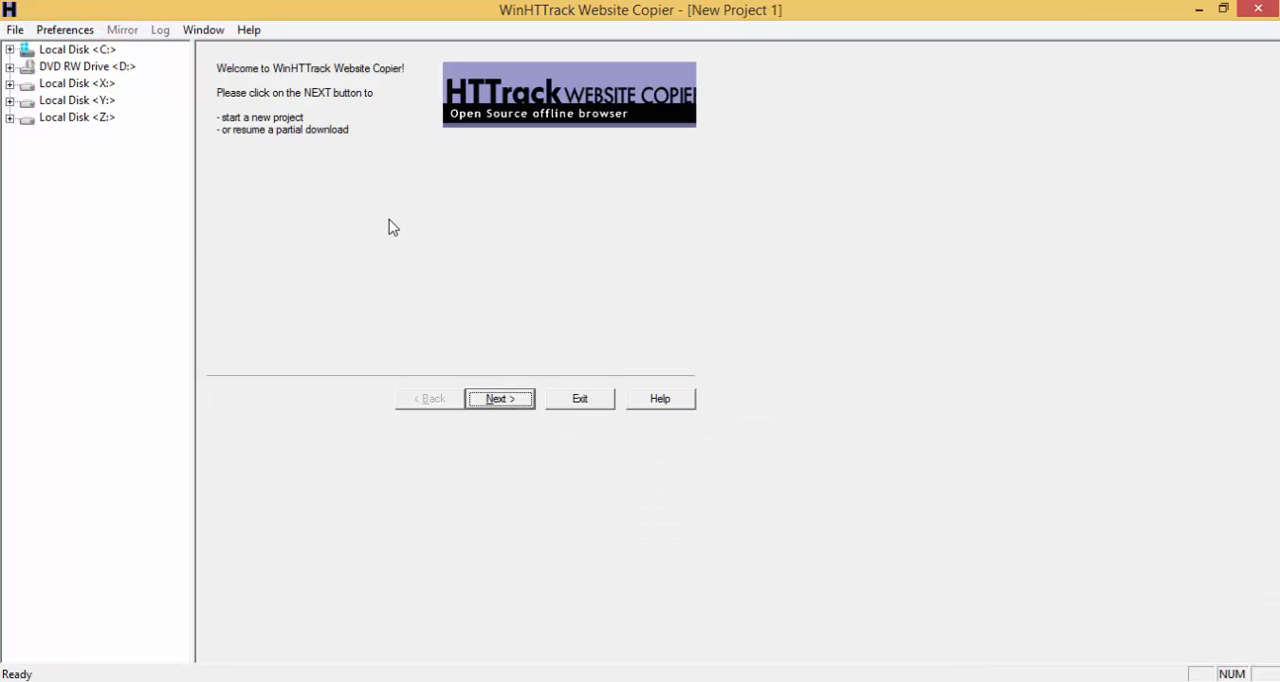
mouse_move(488, 382)
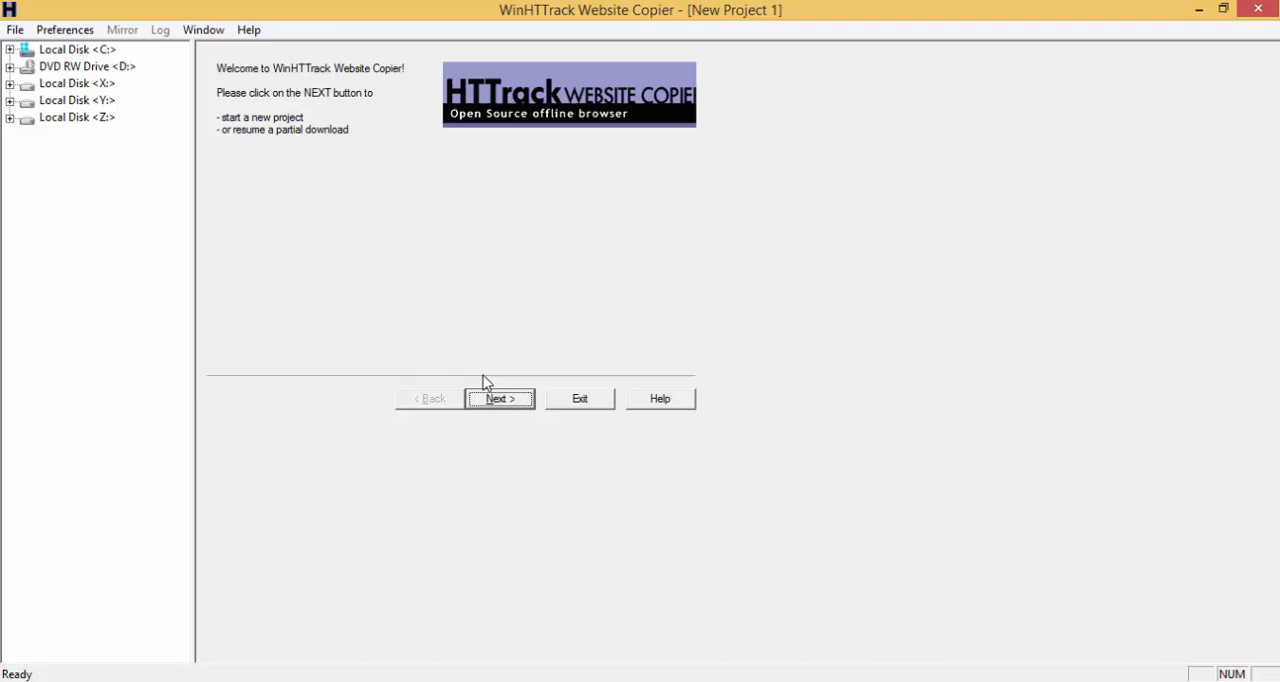
Create a new project named 'Try donwload' in category 'test3' and proceed to the web-addresses step.
click(502, 398)
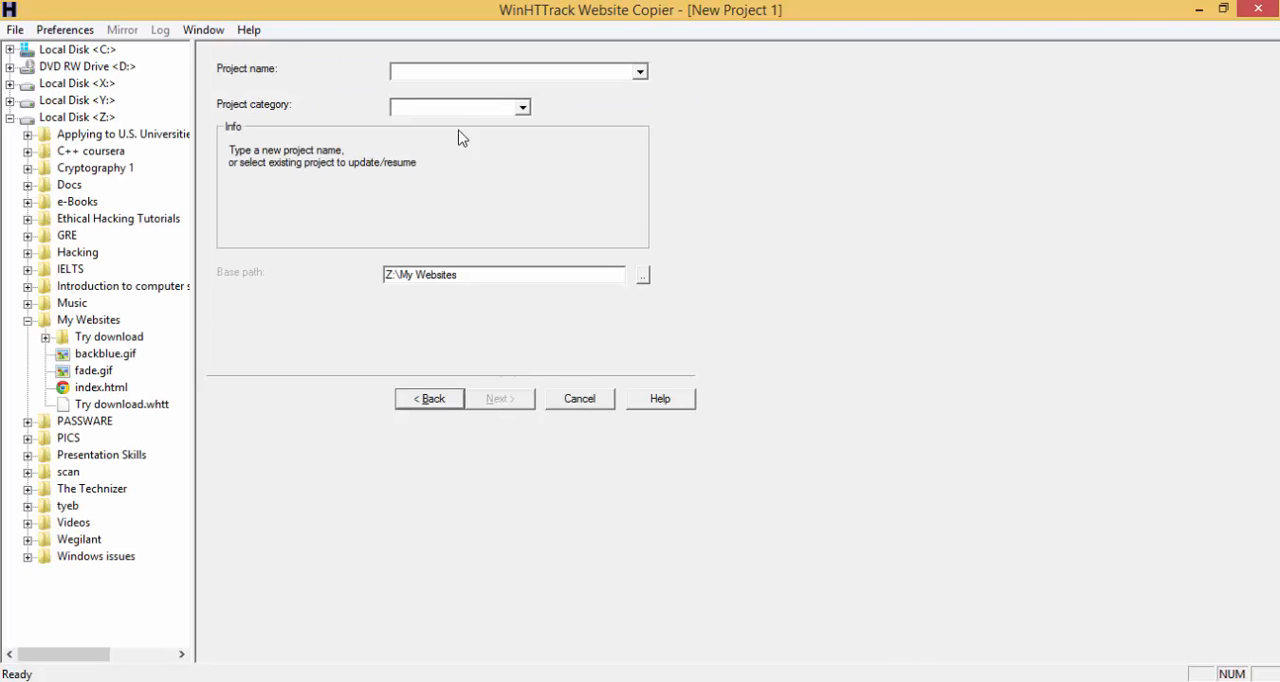
click(78, 50)
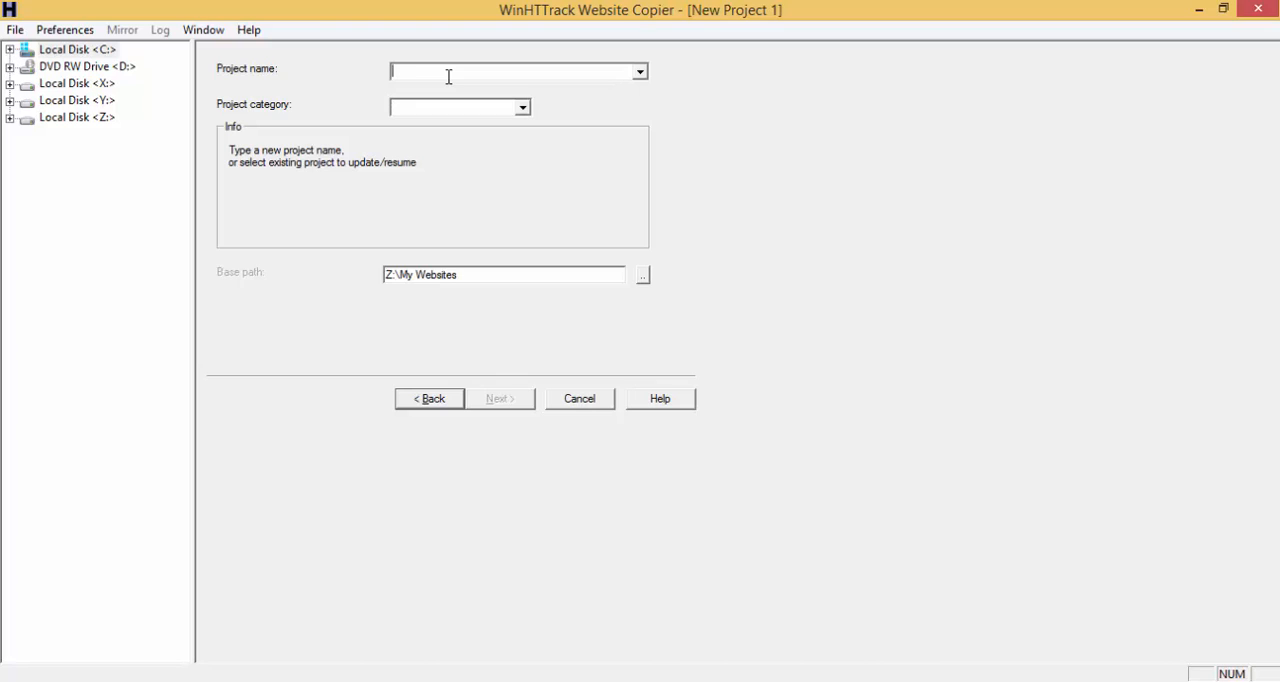
text(Try)
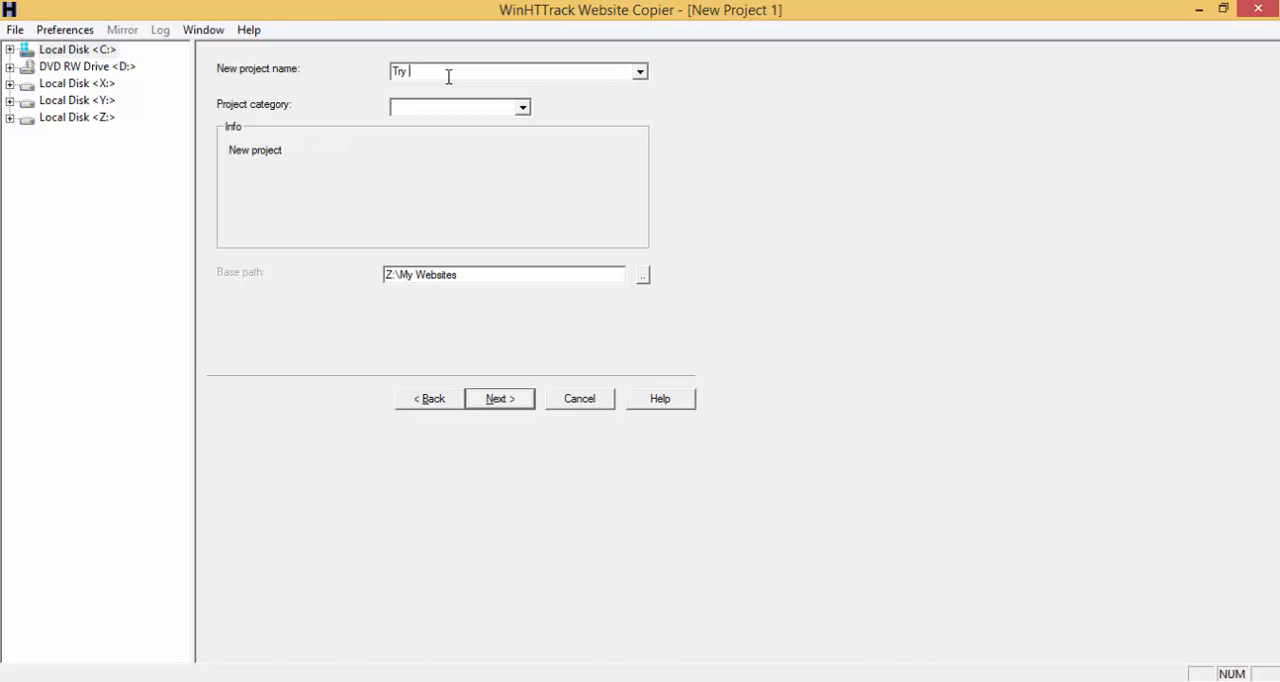
text(donwloat)
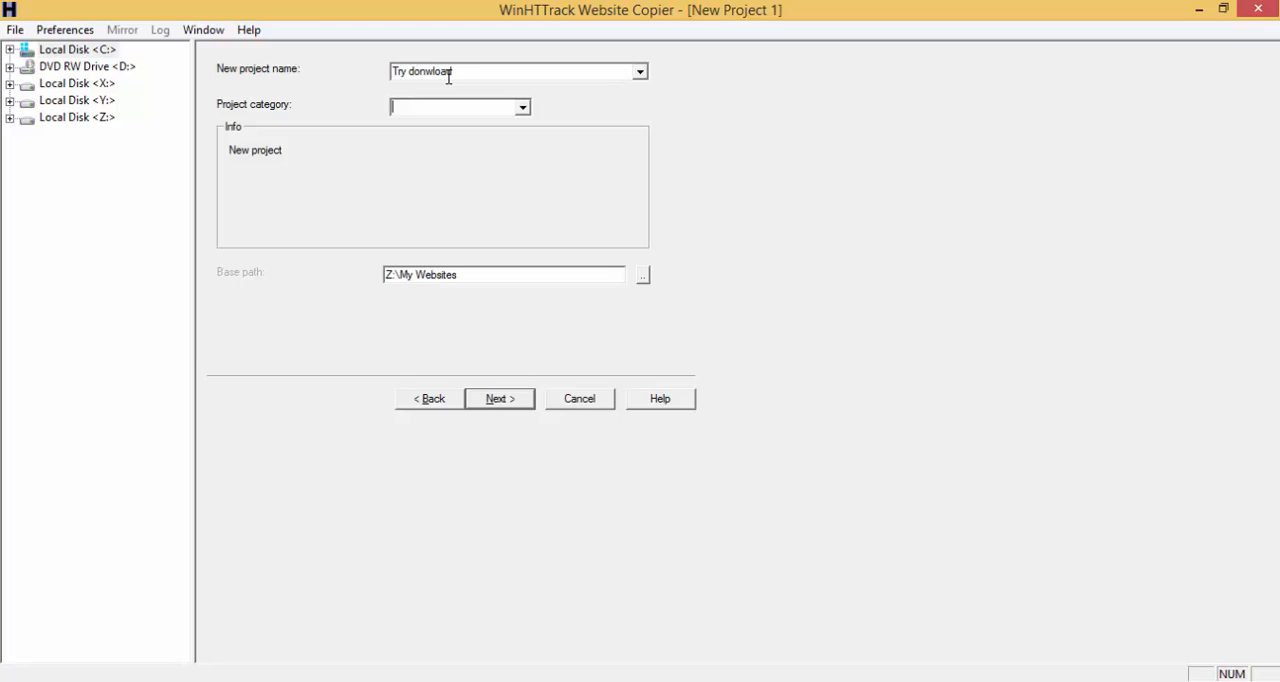
text(test)
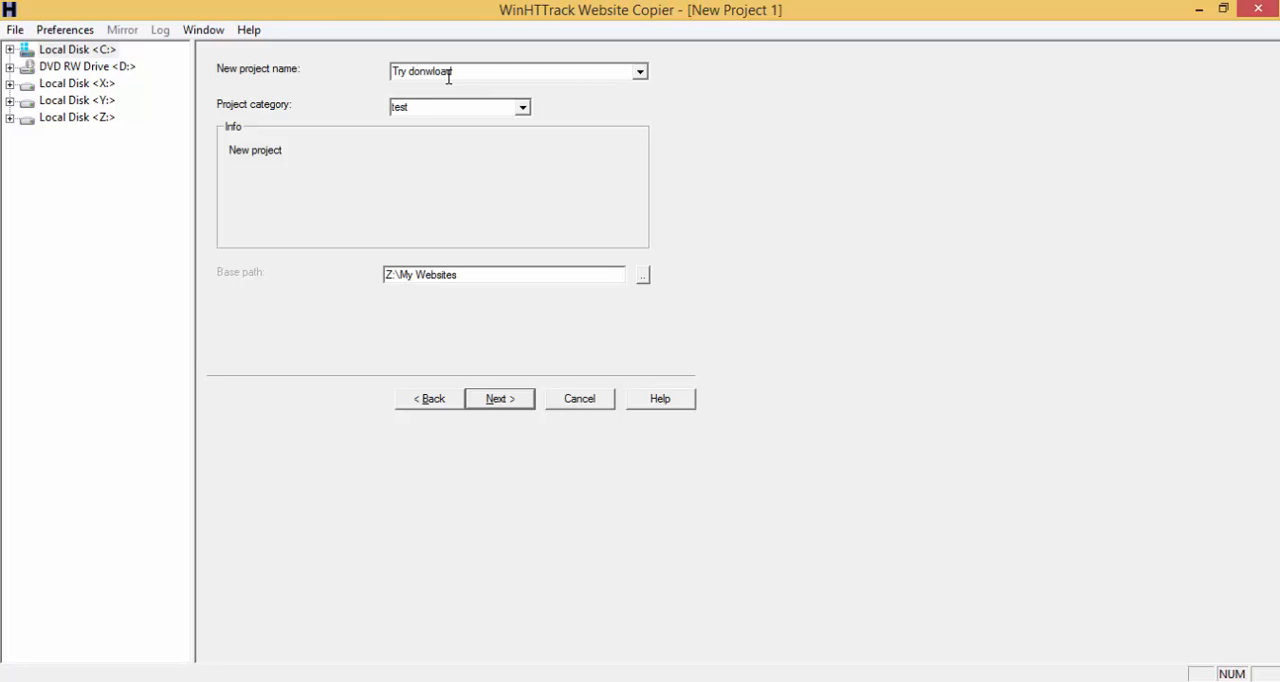
text(3)
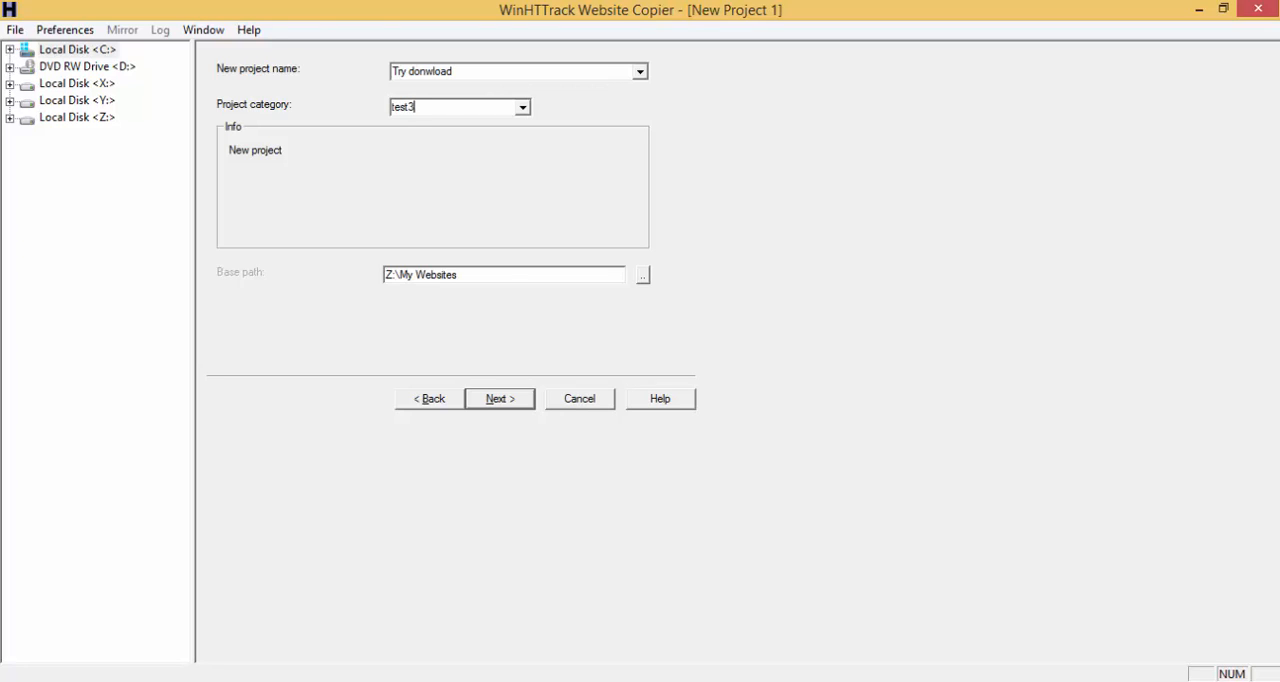
mouse_move(528, 292)
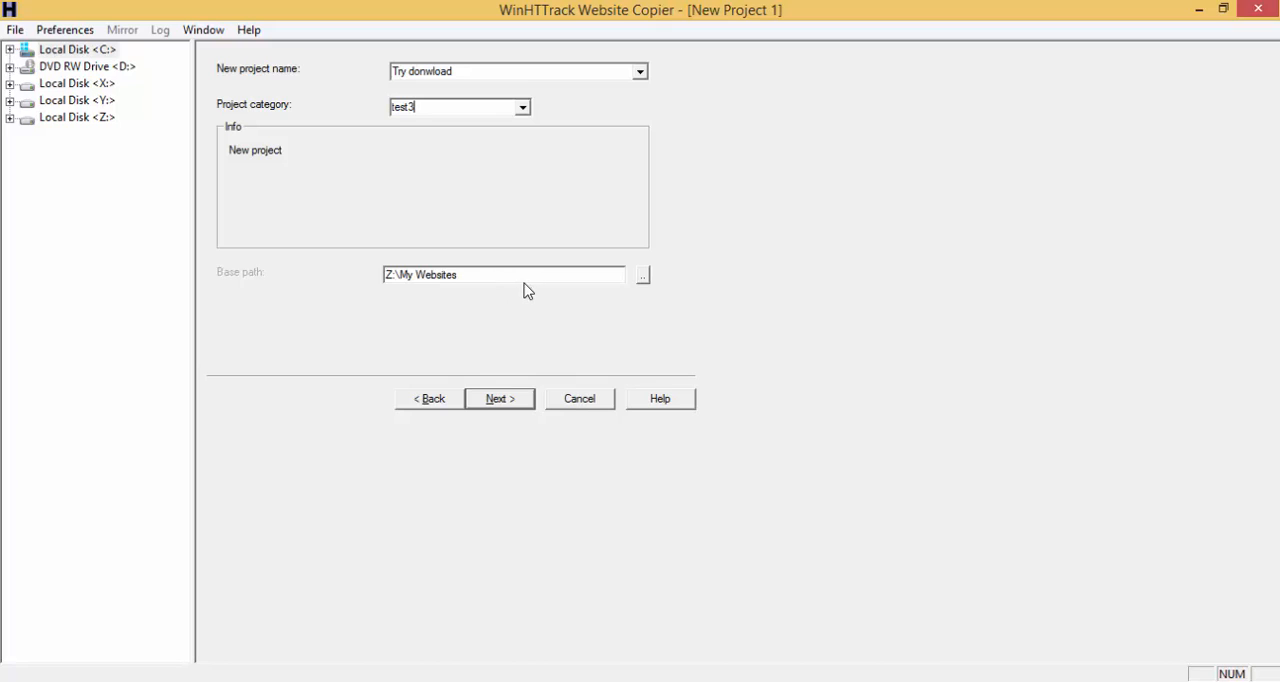
mouse_move(520, 280)
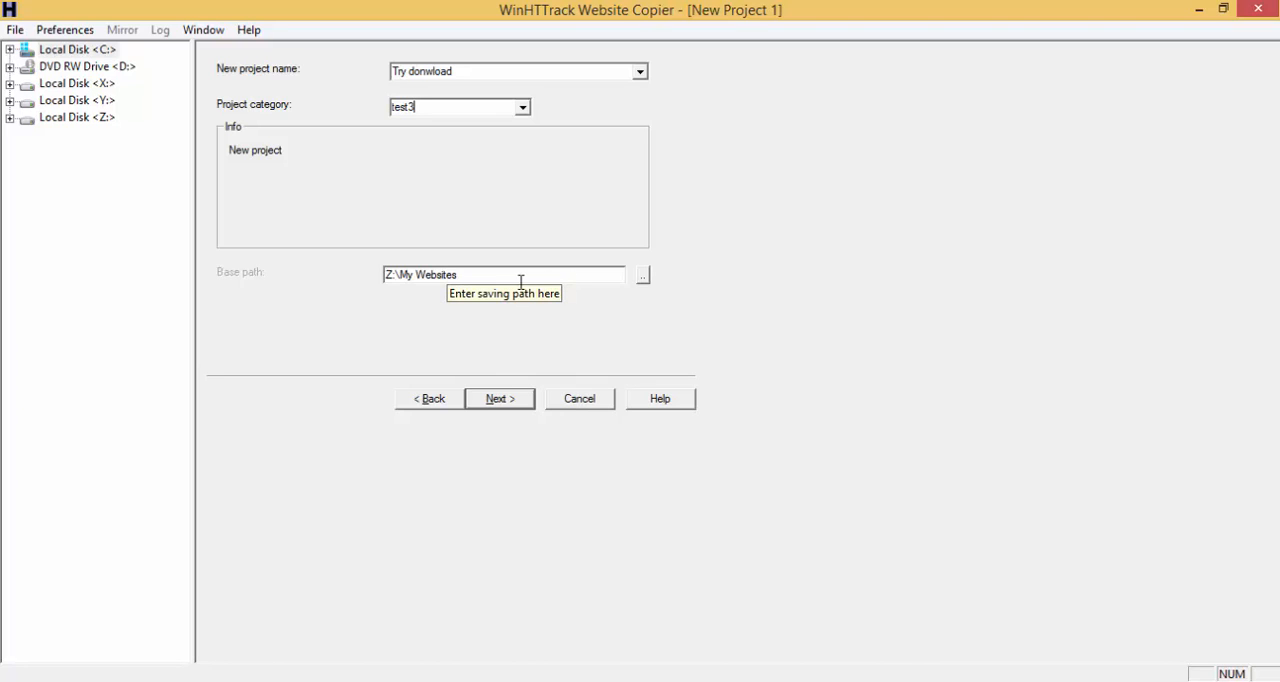
click(500, 398)
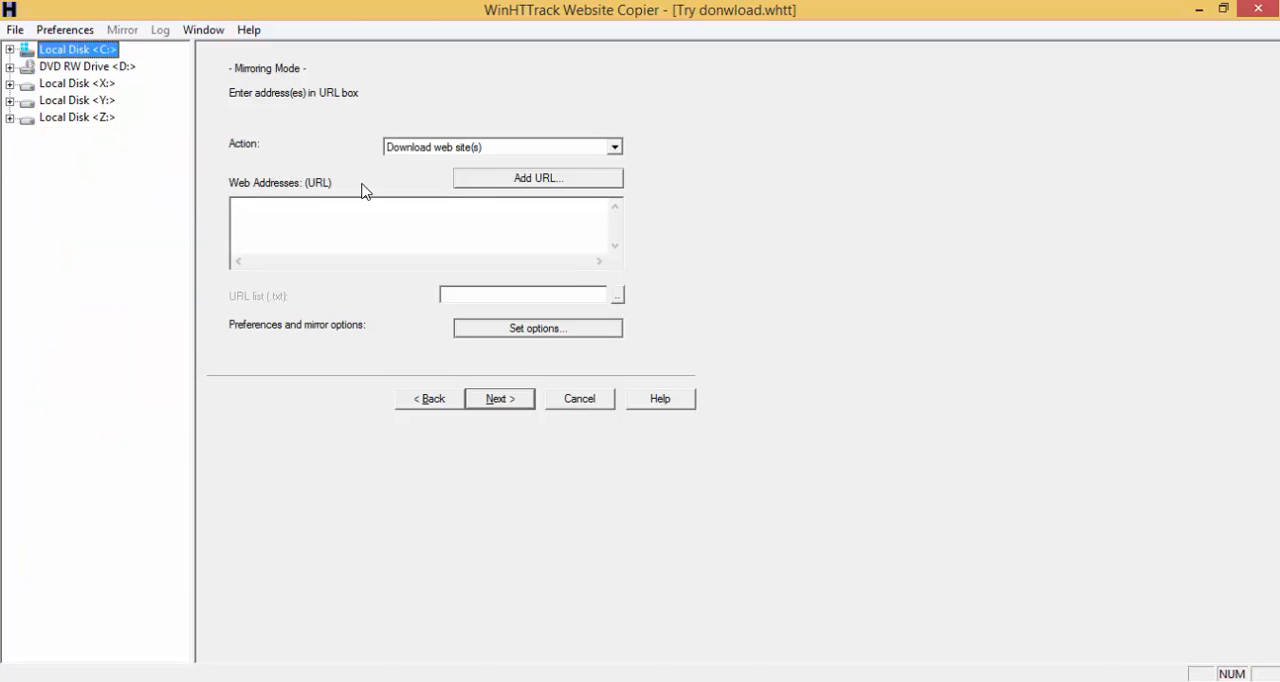
mouse_move(468, 220)
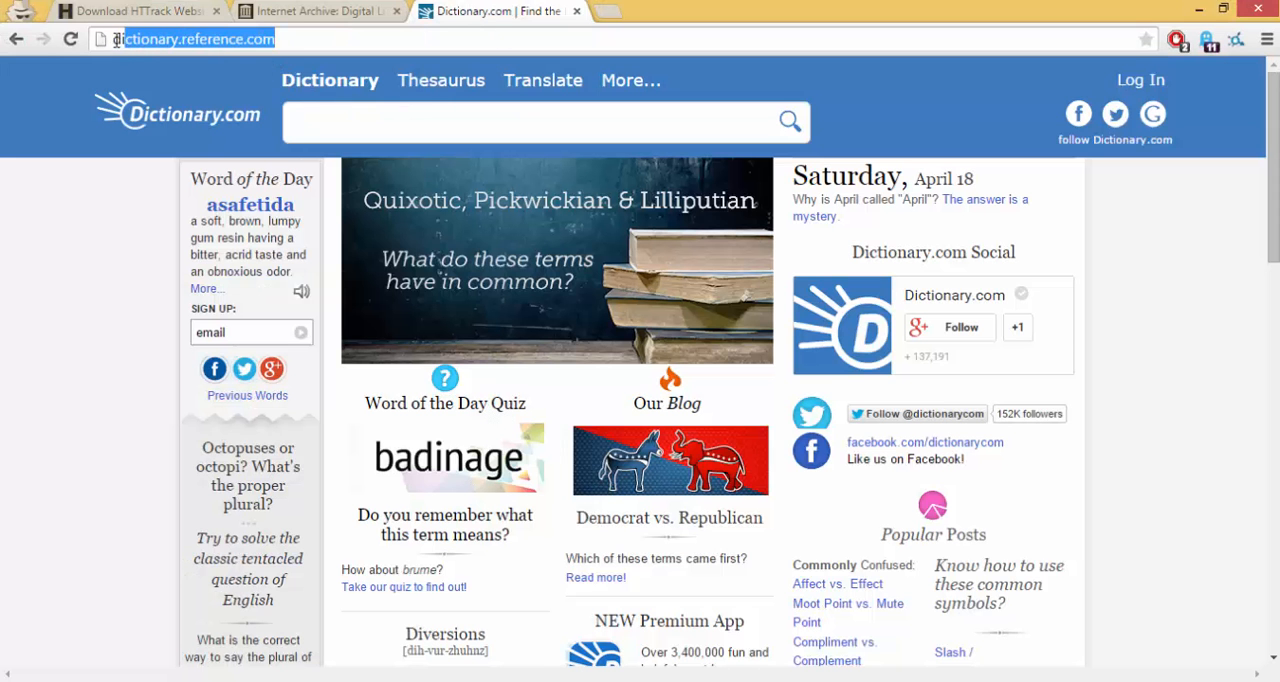
right_click(196, 44)
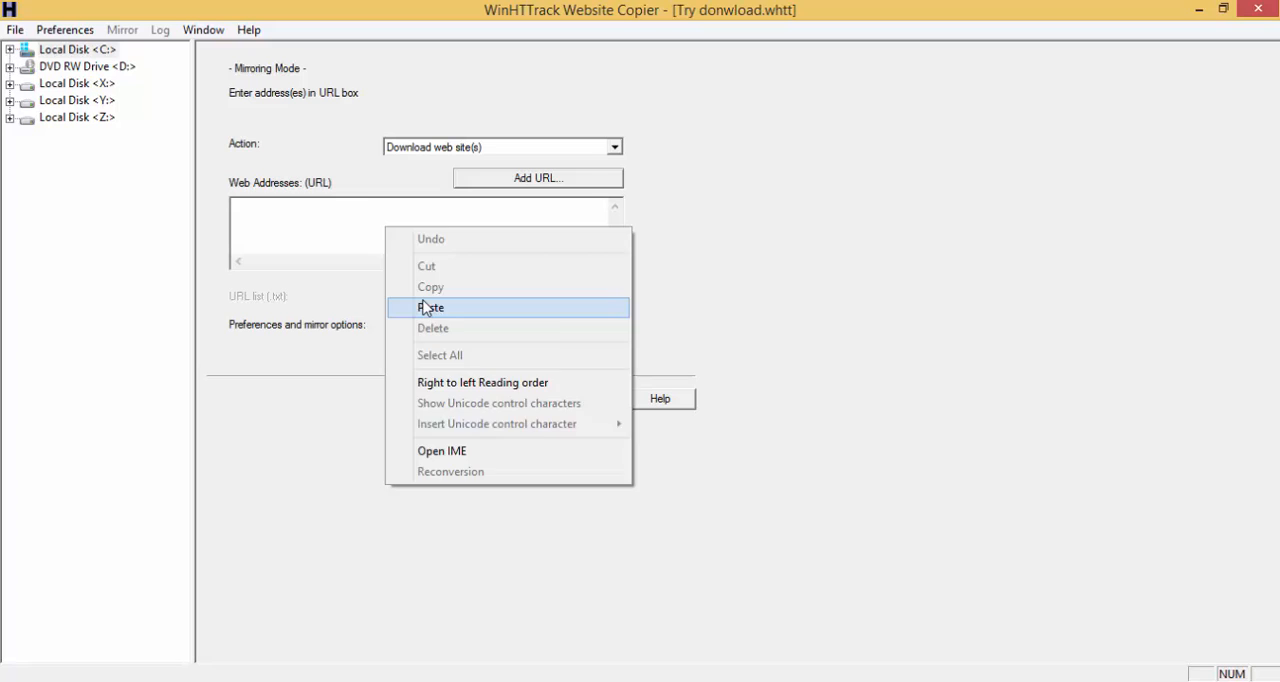
click(432, 308)
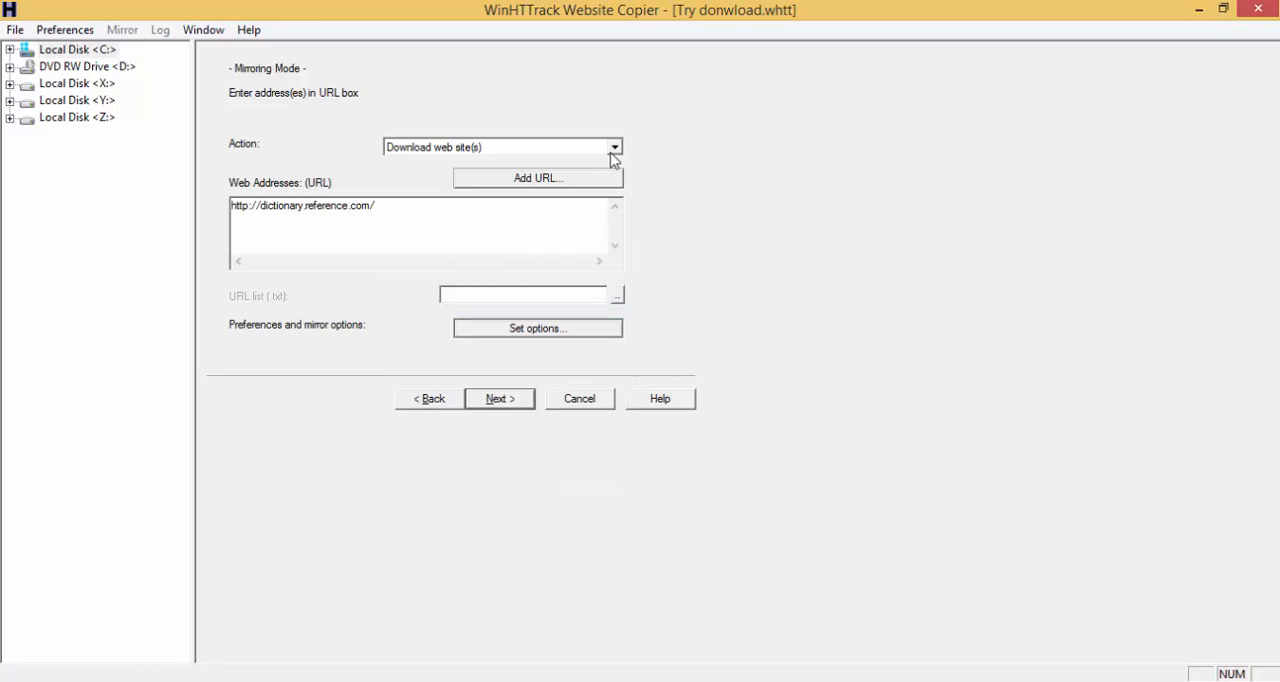
click(616, 146)
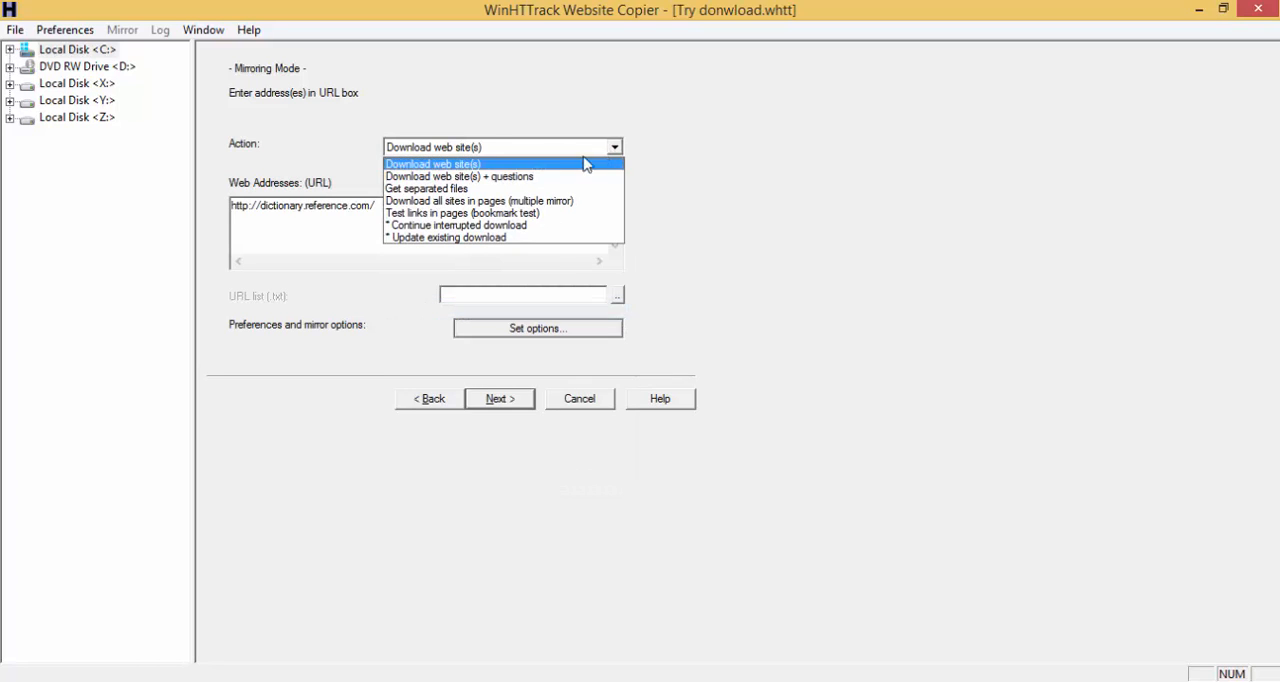
mouse_move(558, 176)
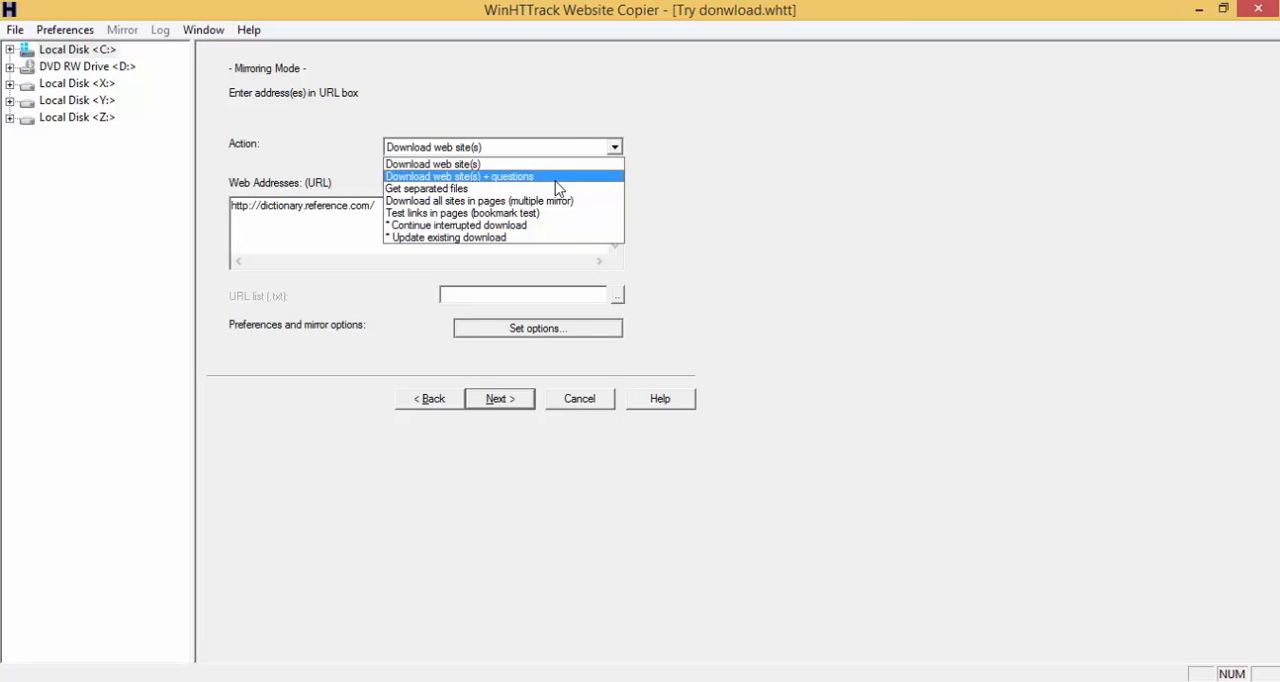
mouse_move(542, 188)
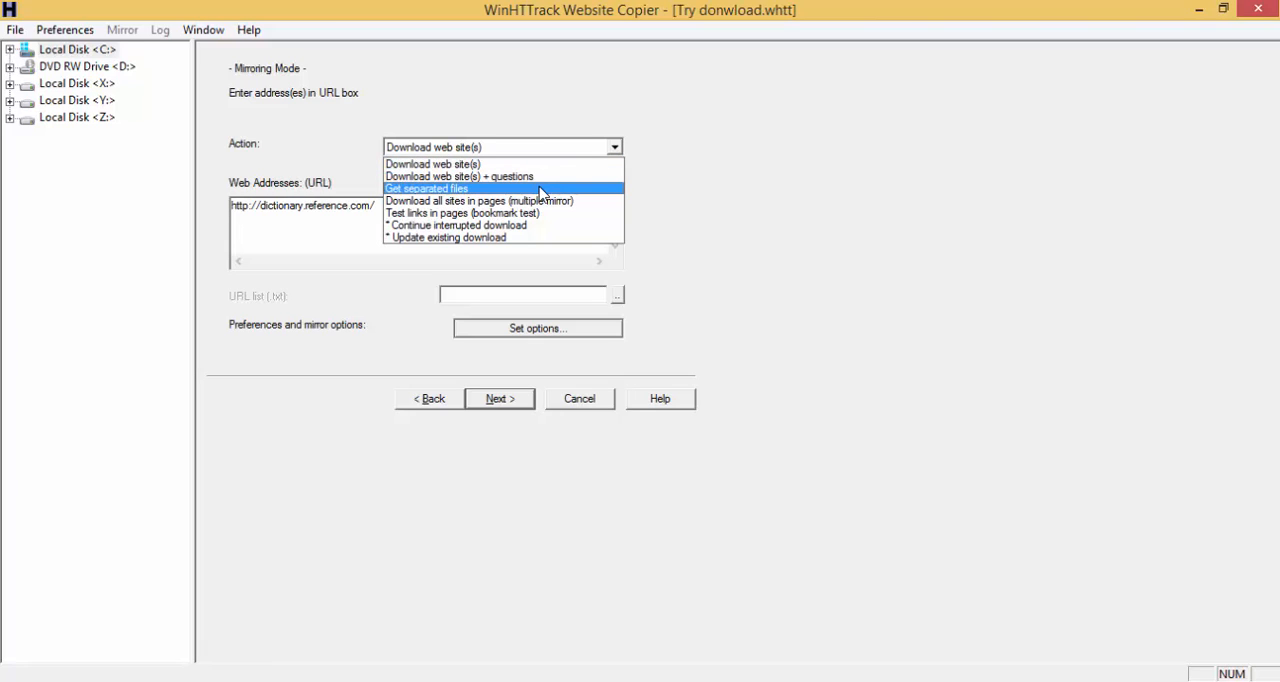
mouse_move(544, 228)
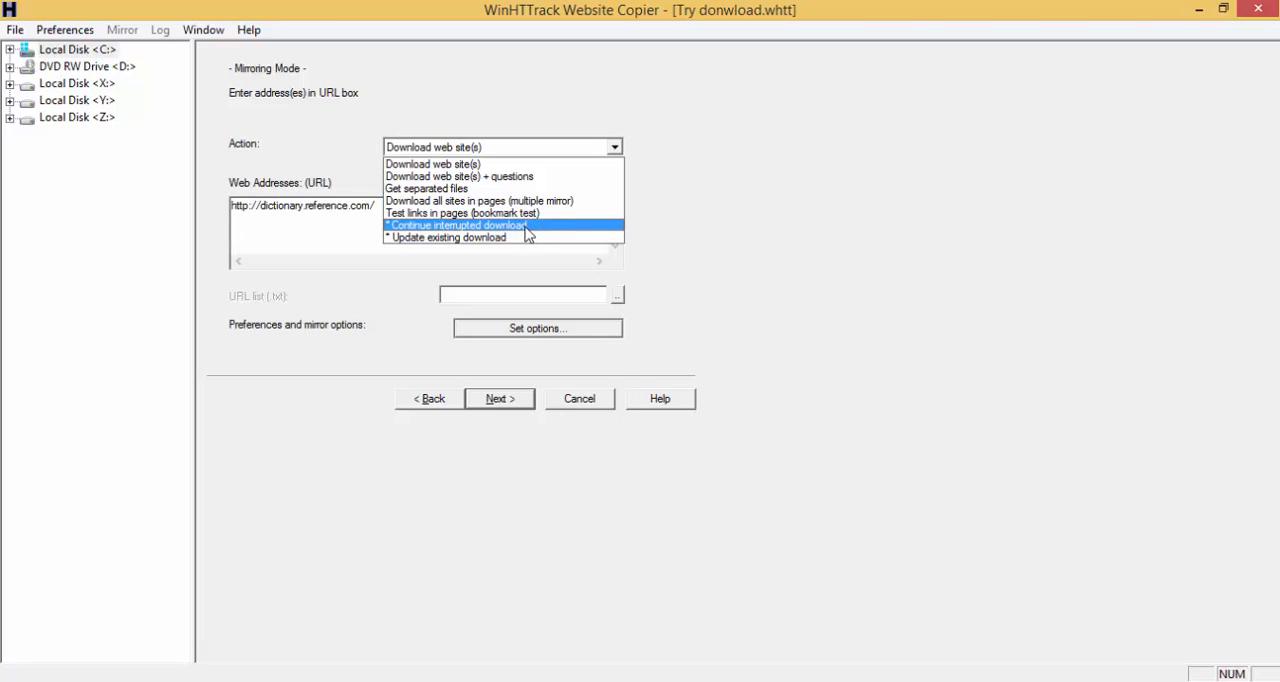
mouse_move(576, 232)
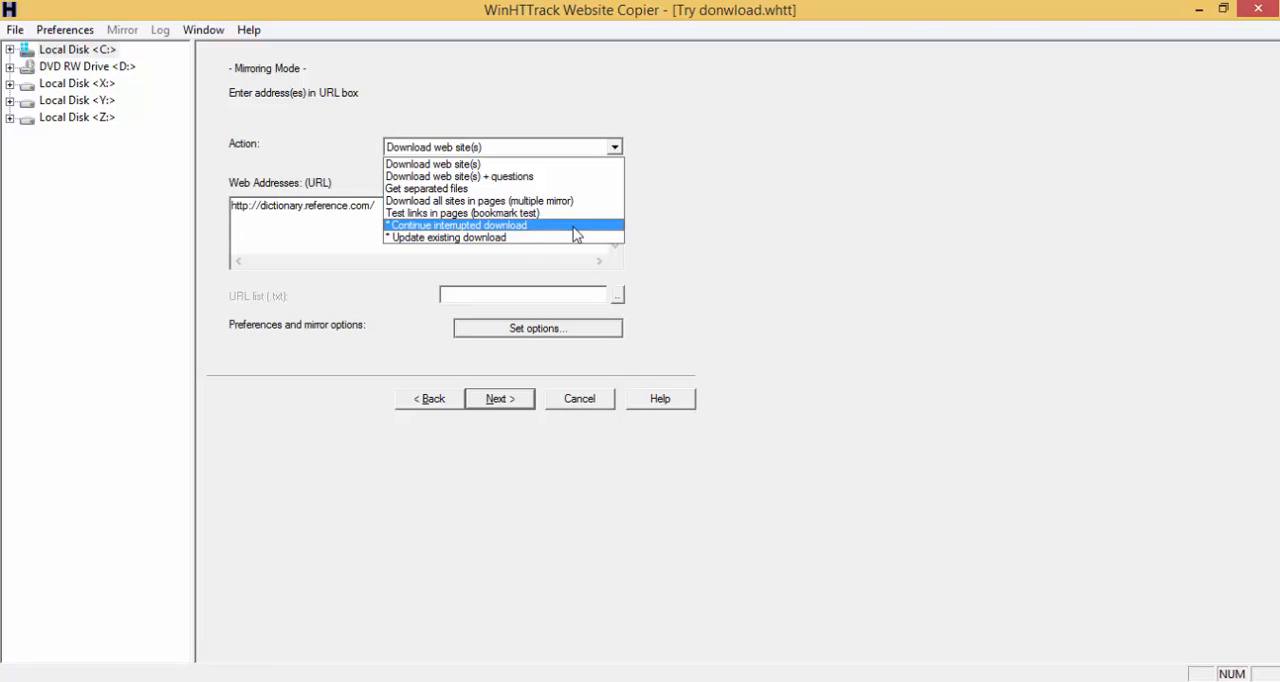
click(432, 164)
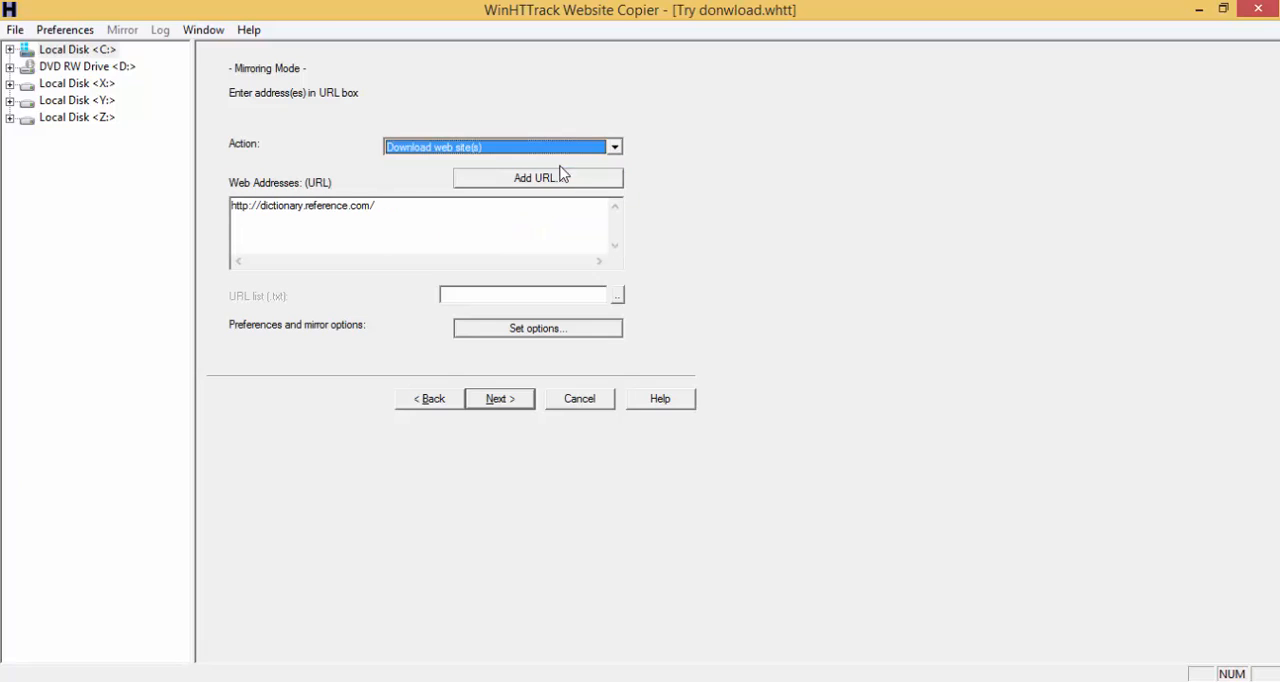
mouse_move(468, 216)
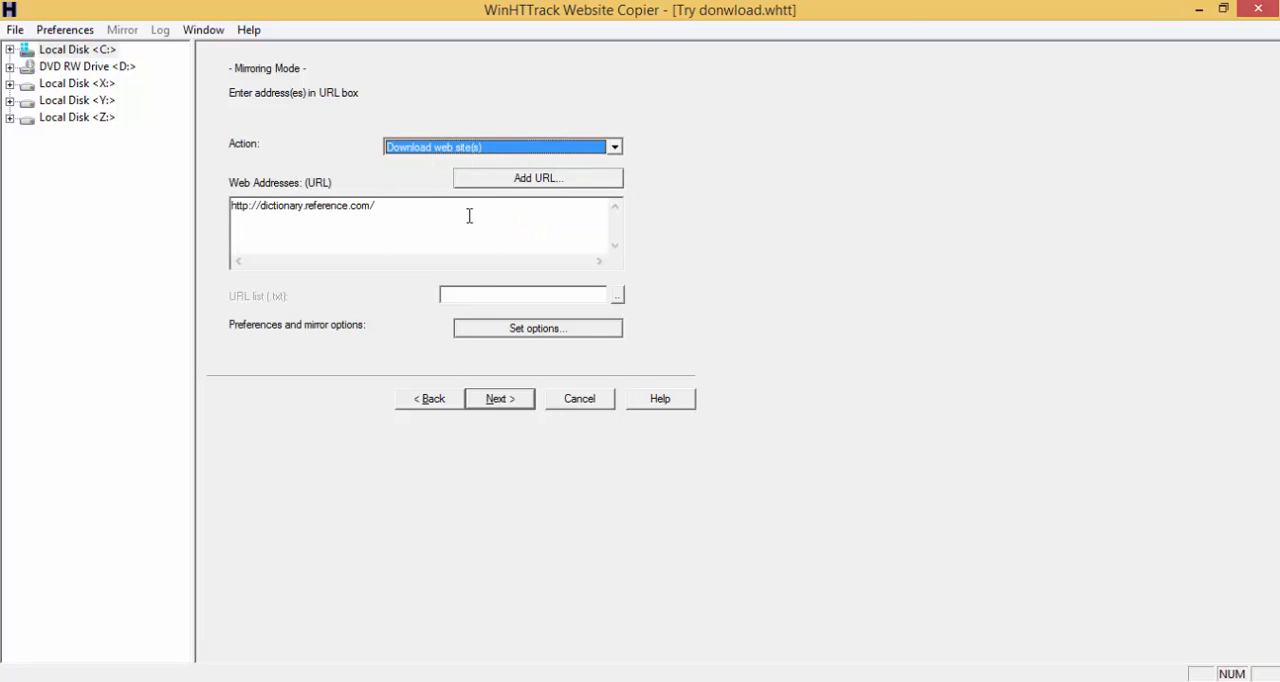
mouse_move(496, 400)
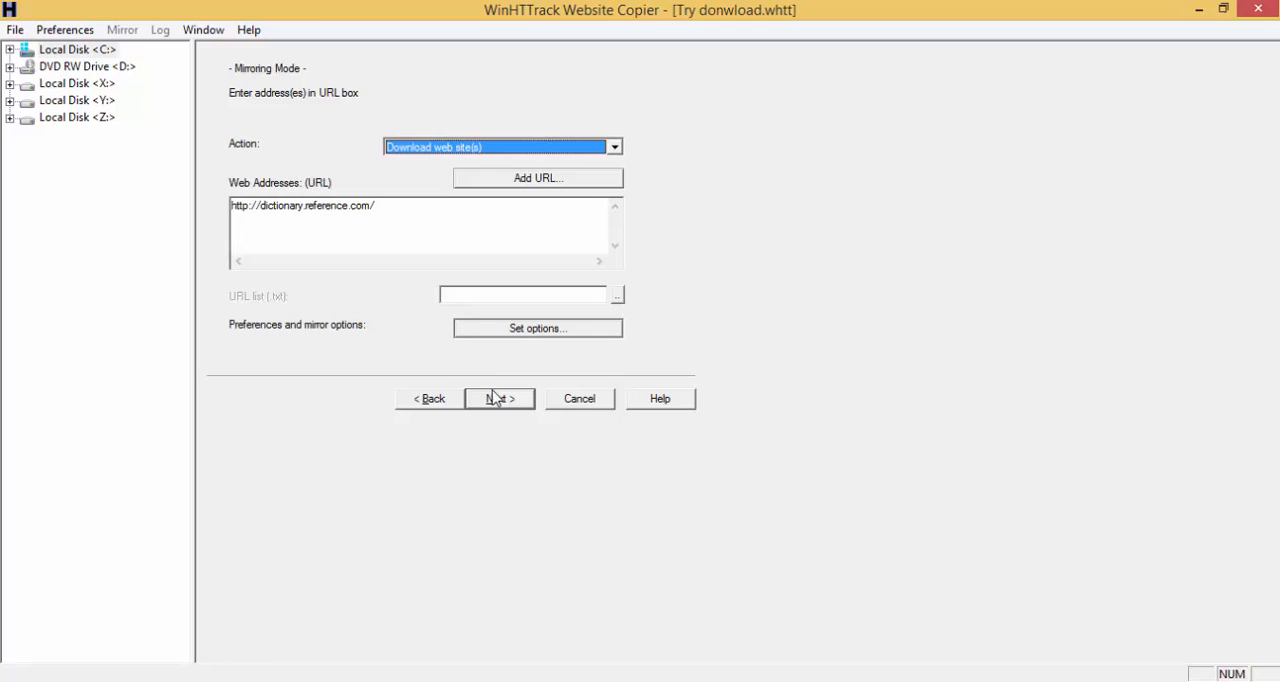
Advance to the connection settings, leaving 'Disconnect when finished' and shutdown unchecked.
click(500, 398)
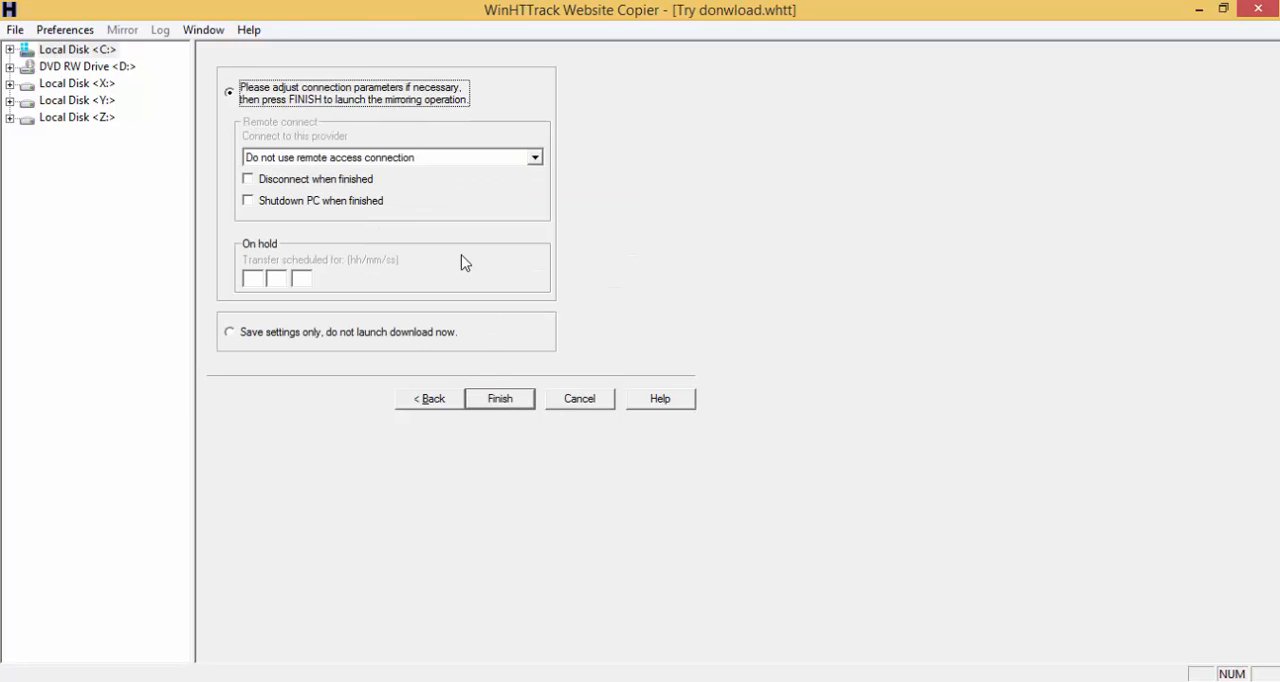
mouse_move(268, 194)
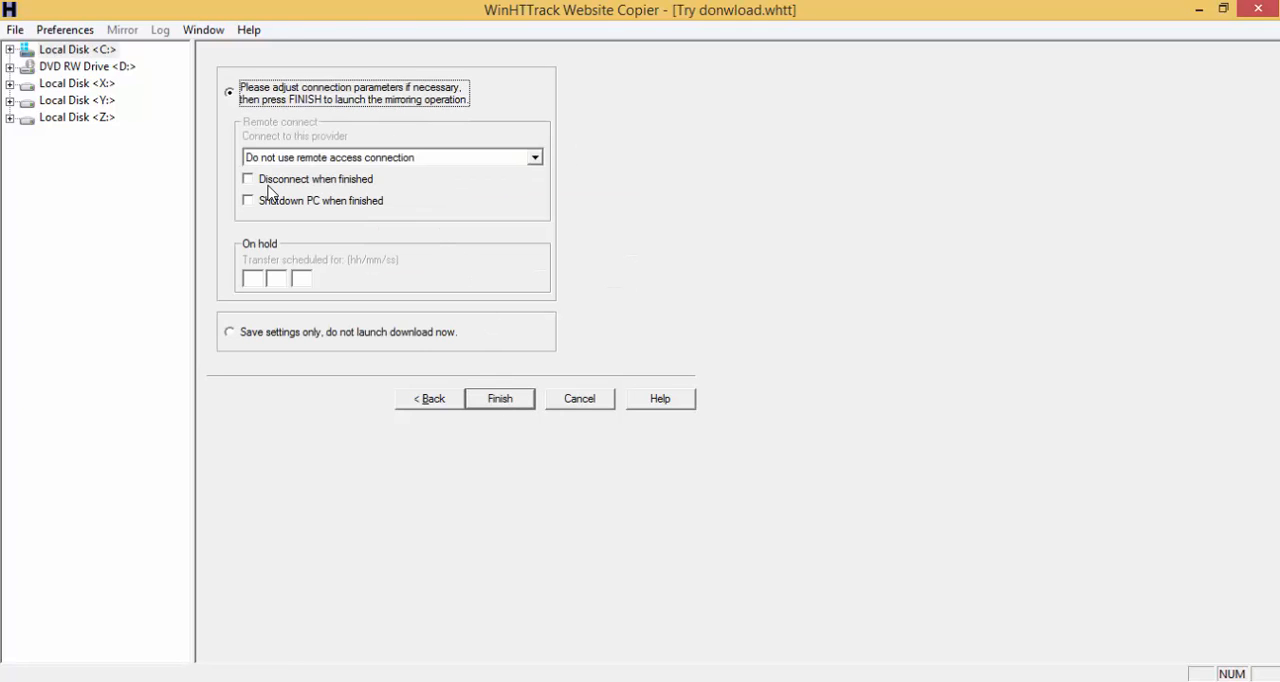
mouse_move(300, 192)
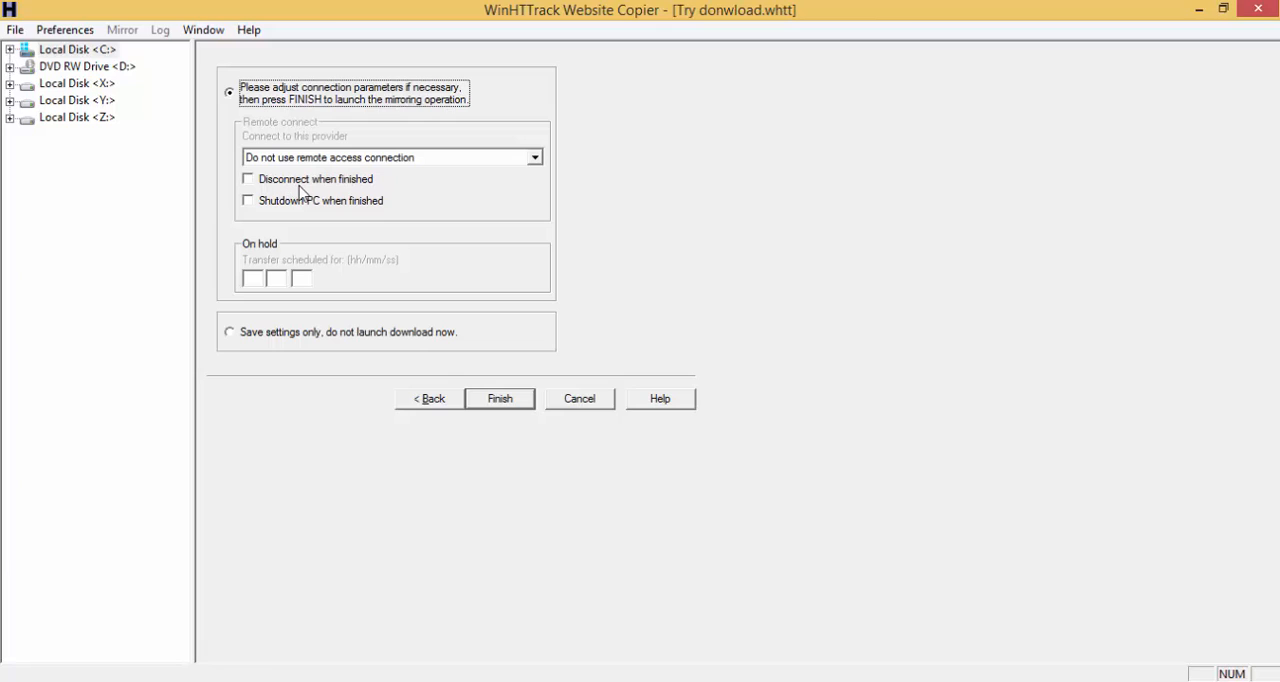
click(248, 180)
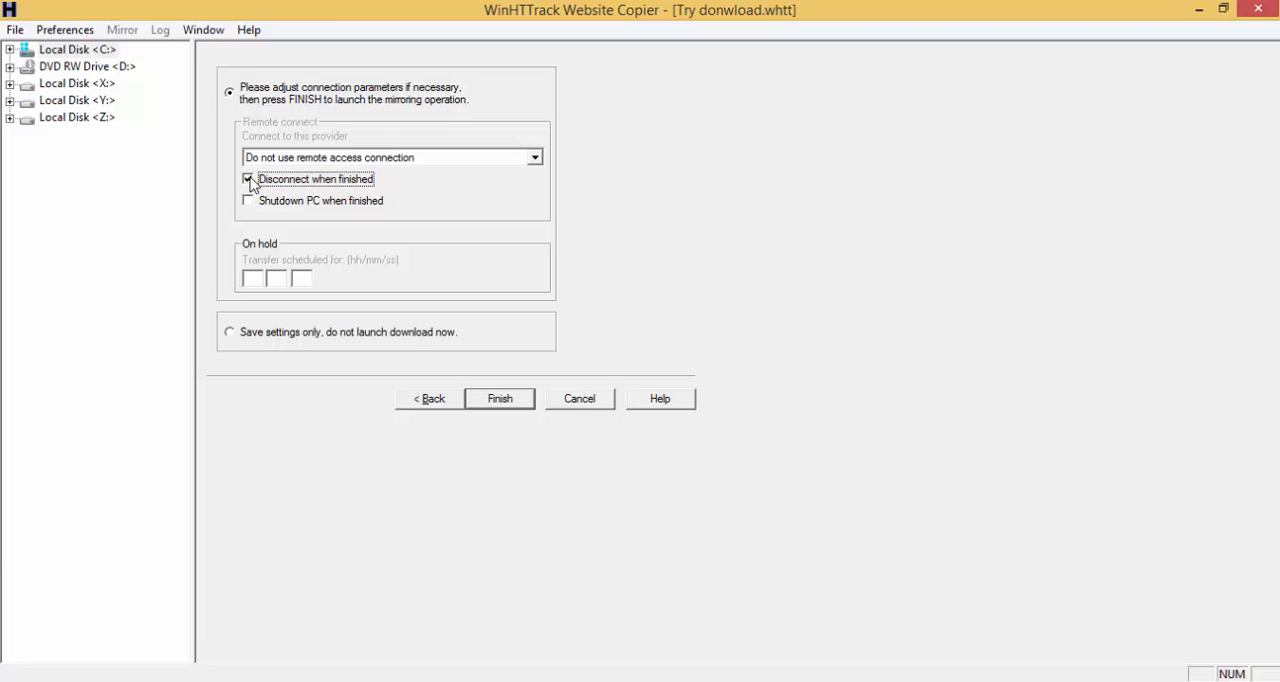
click(248, 180)
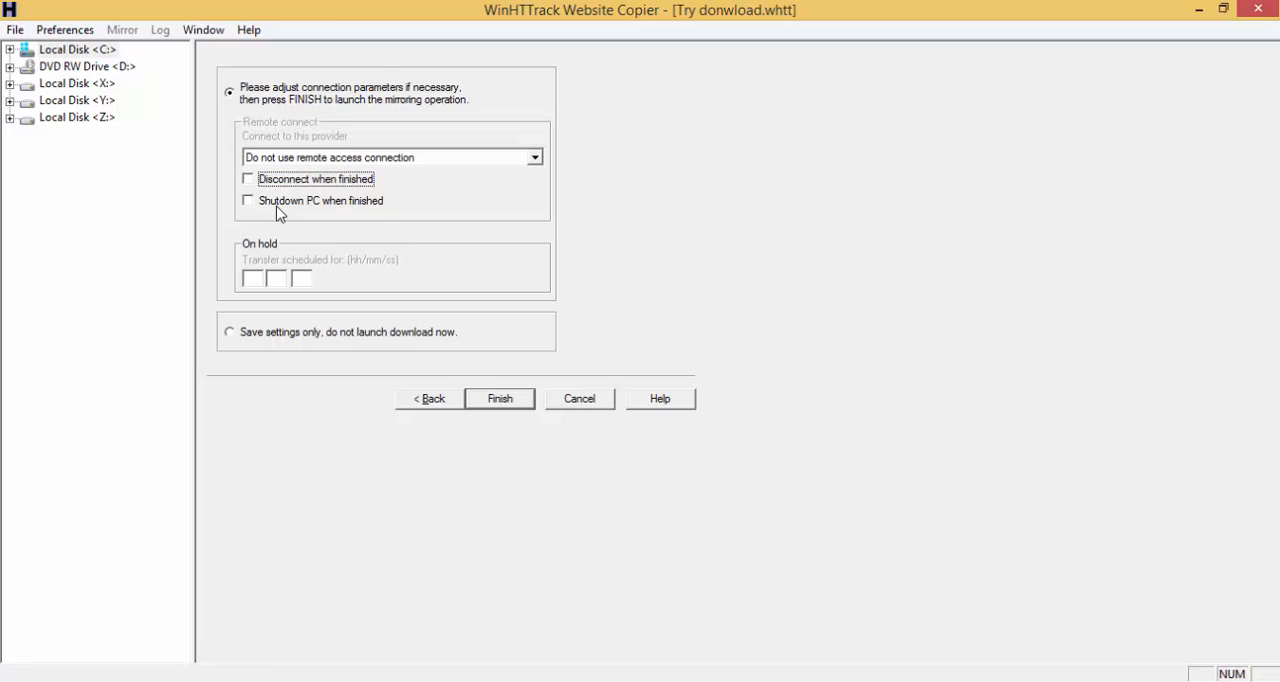
mouse_move(272, 204)
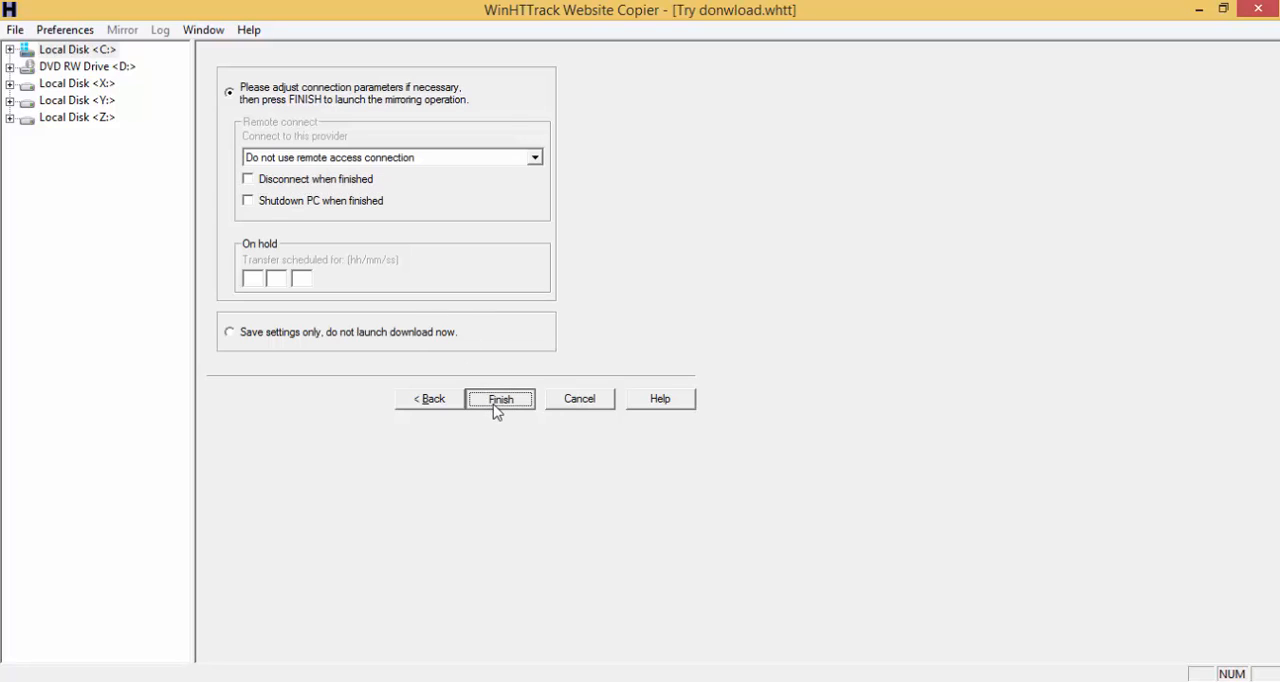
Launch the mirroring of dictionary.reference.com and let it run to 'Mirroring operation complete'.
click(502, 398)
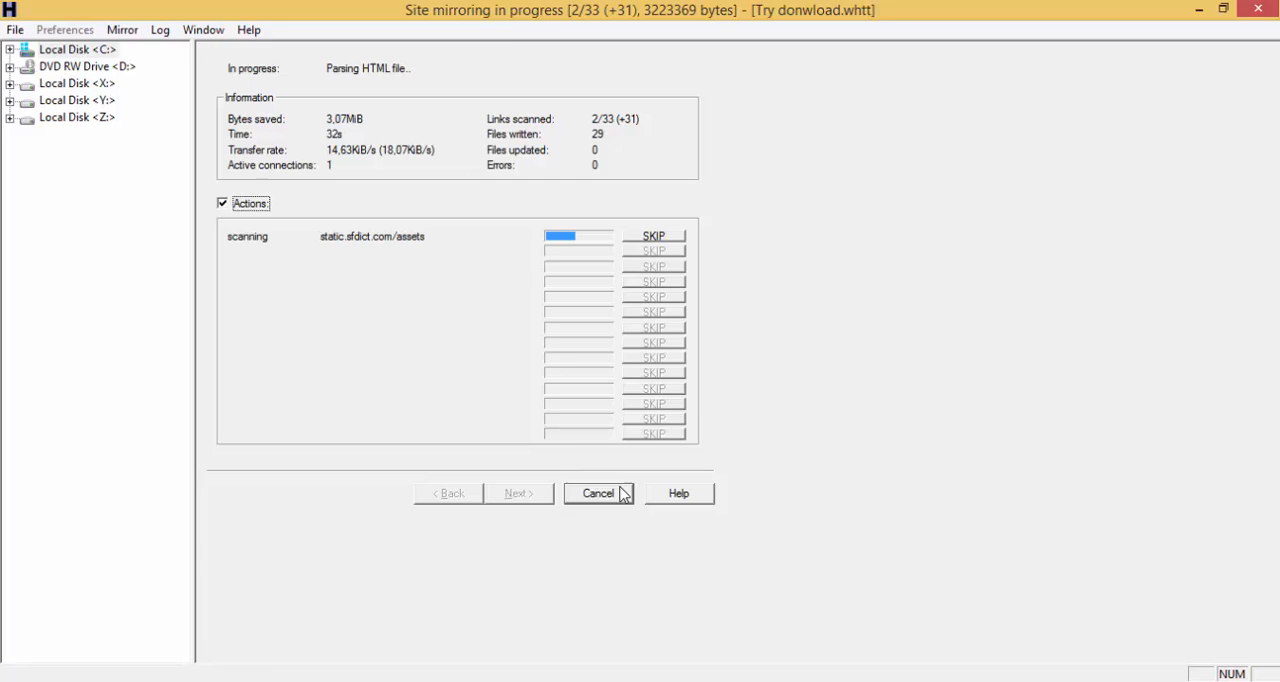
click(598, 492)
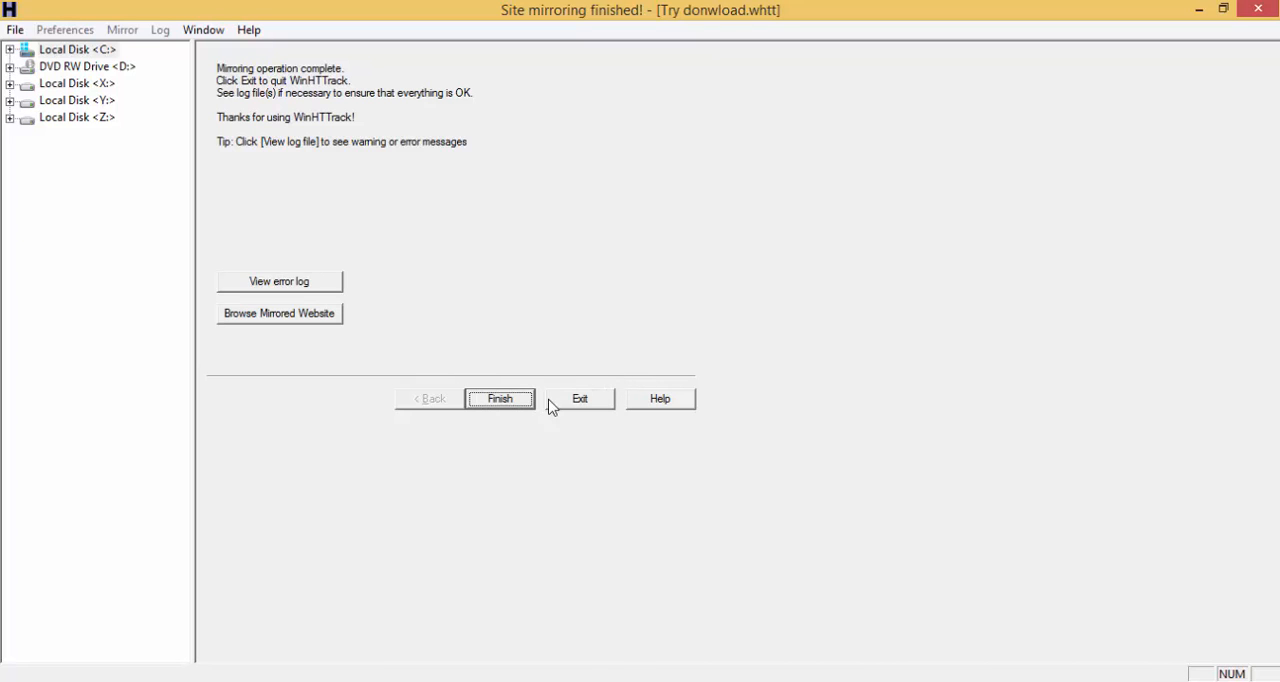
Close the finished wizard and select index.html in Z:\My Websites beside the project folders.
click(578, 398)
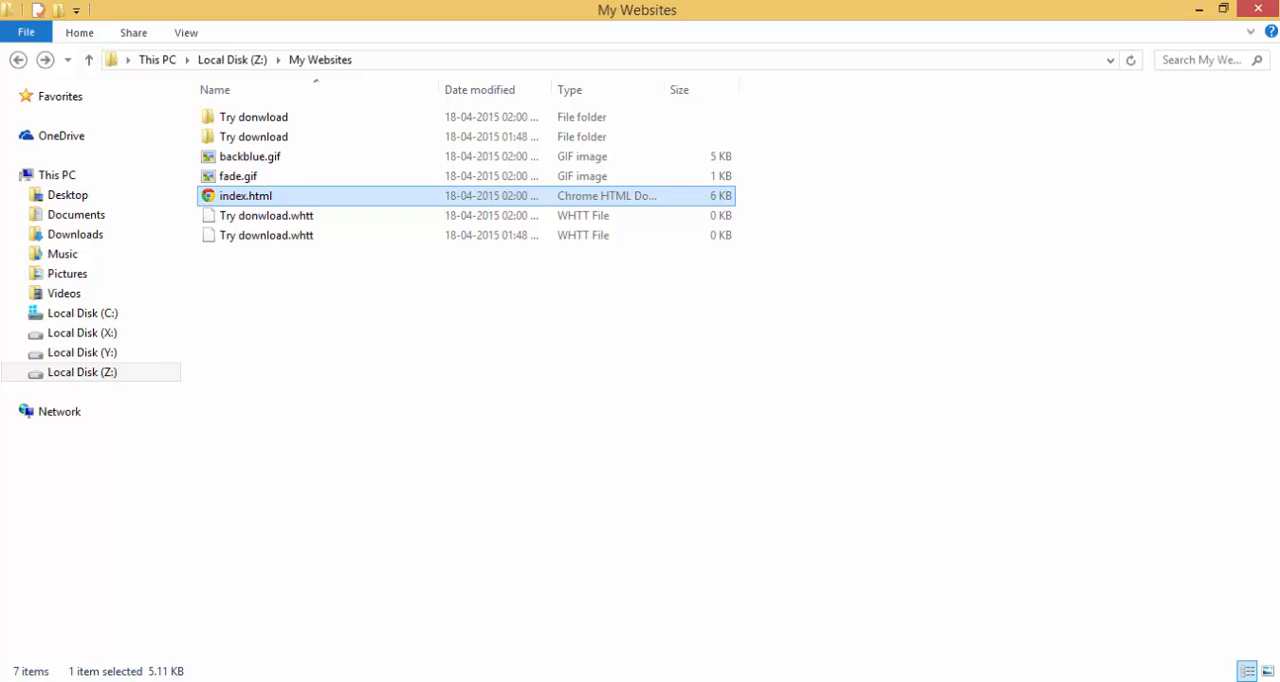
click(322, 312)
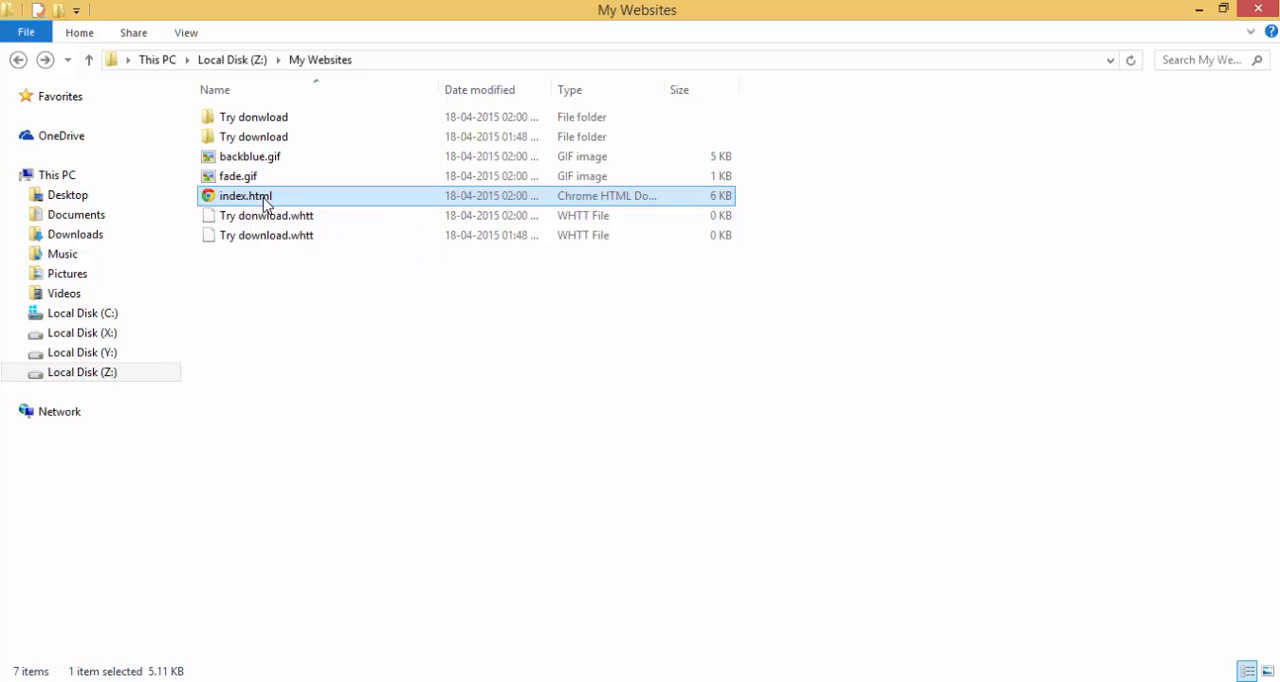
Open the local index.html in Chrome and browse the mirrored Dictionary.com homepage from the Try download project.
double_click(244, 196)
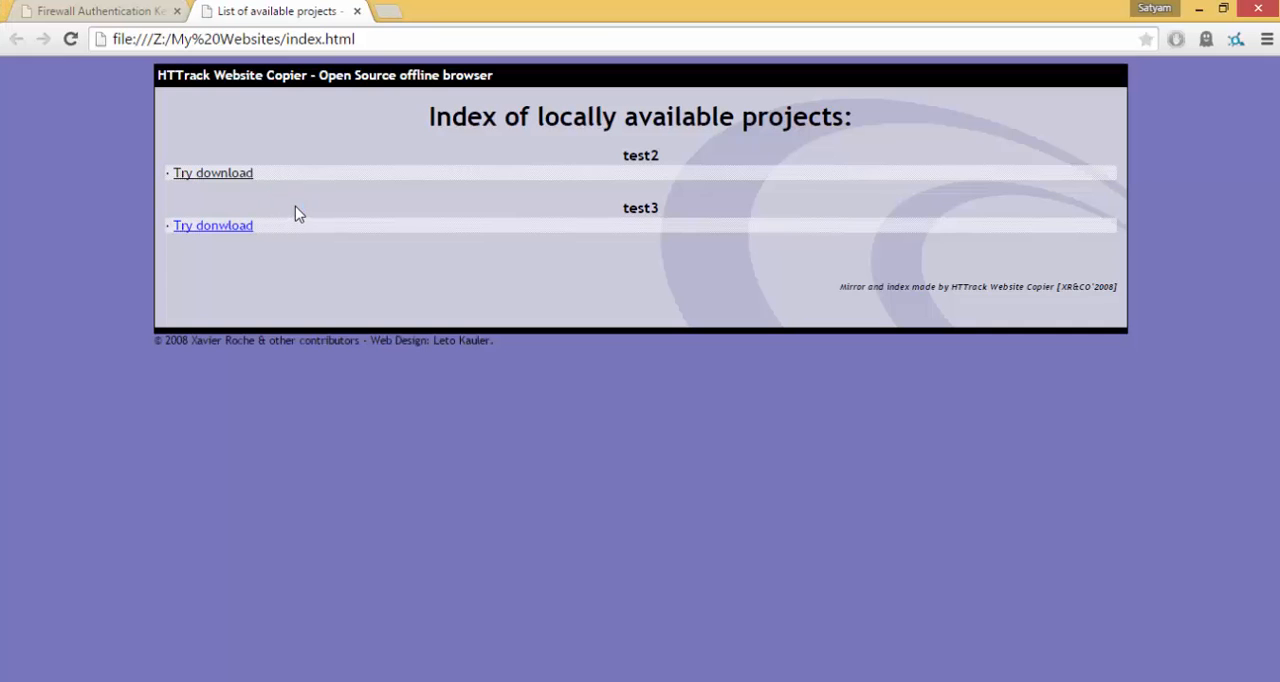
mouse_move(238, 184)
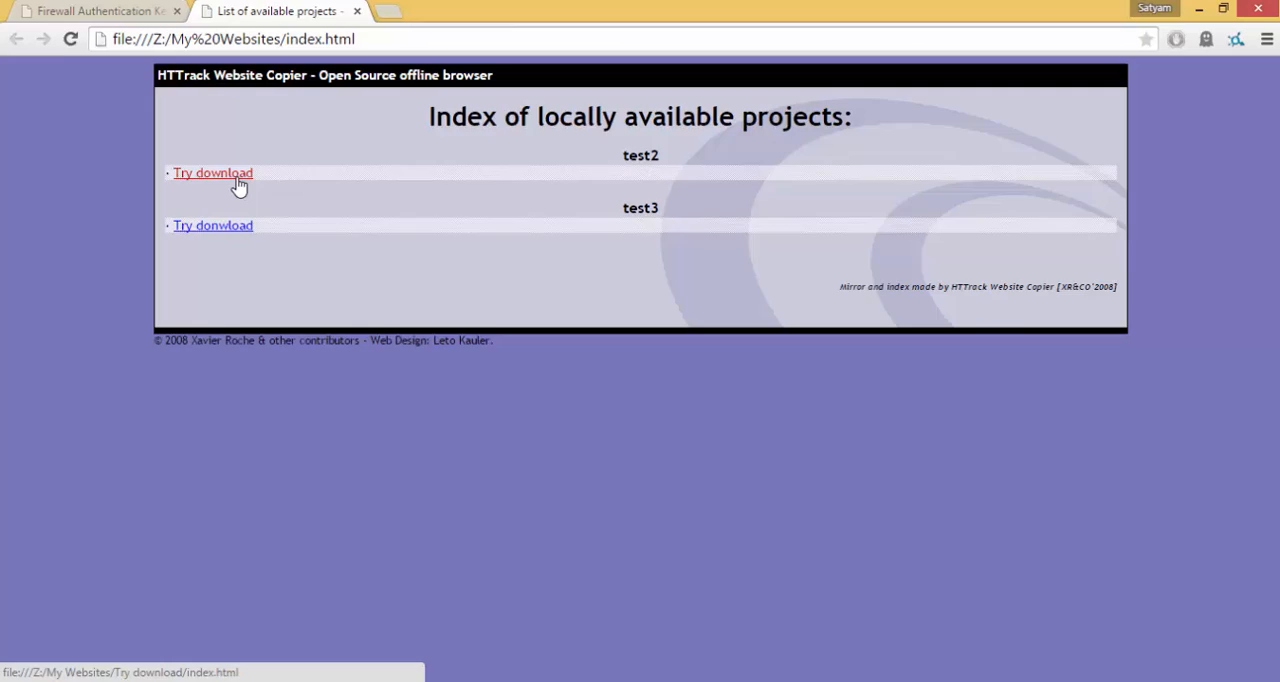
click(212, 172)
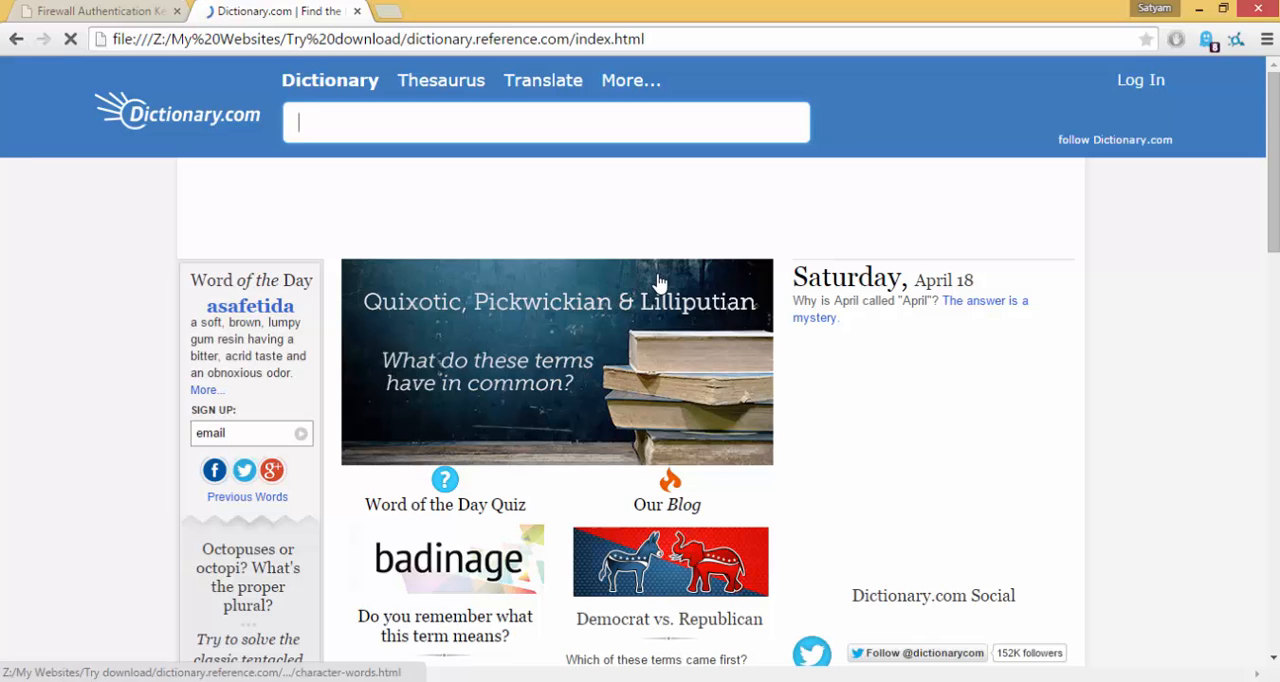
scroll(down, 3)
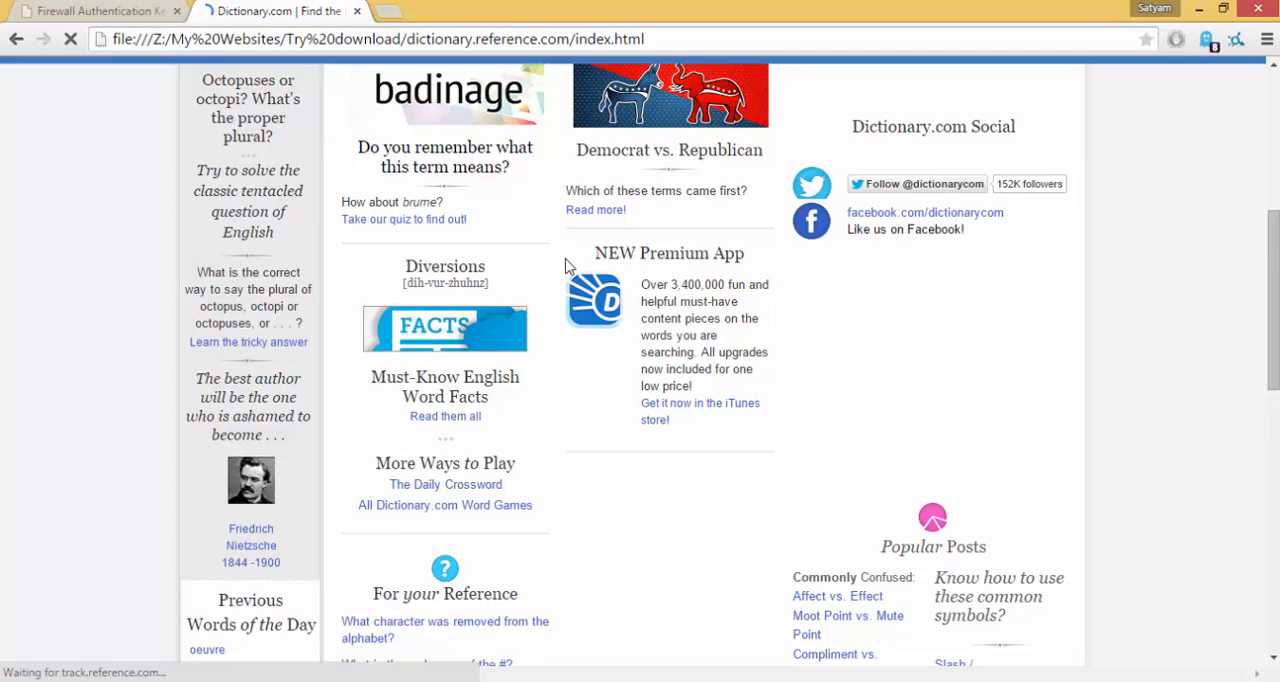